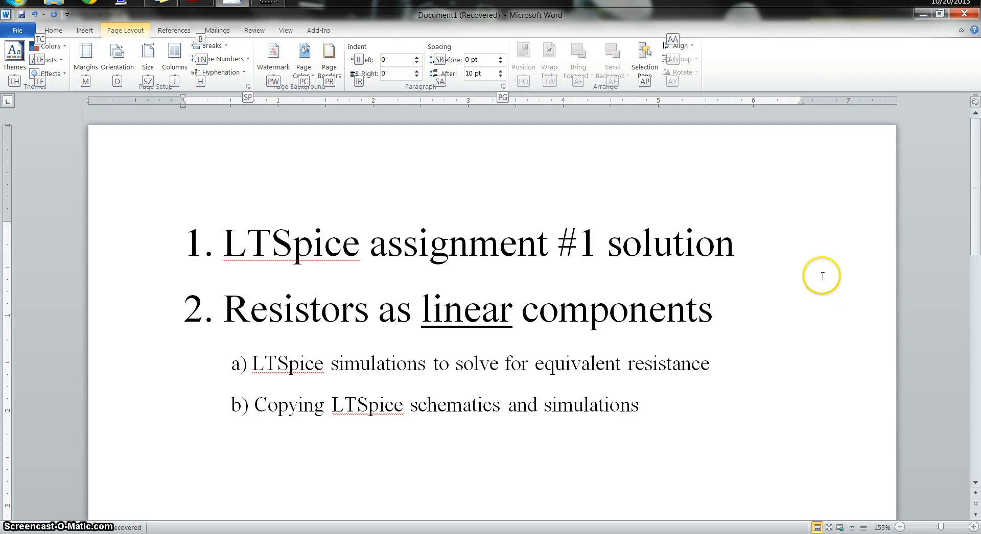
pyautogui.moveTo(616, 295)
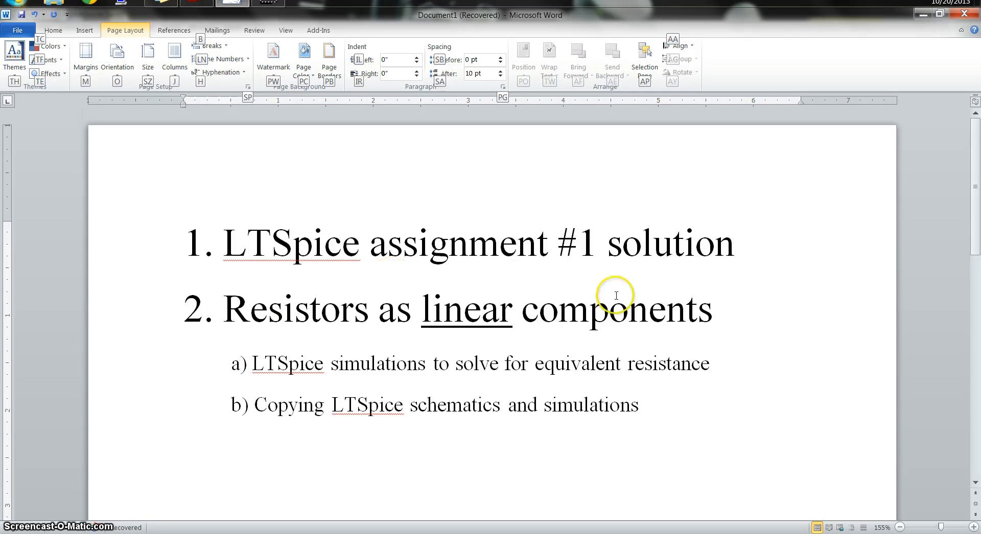
pyautogui.moveTo(757, 313)
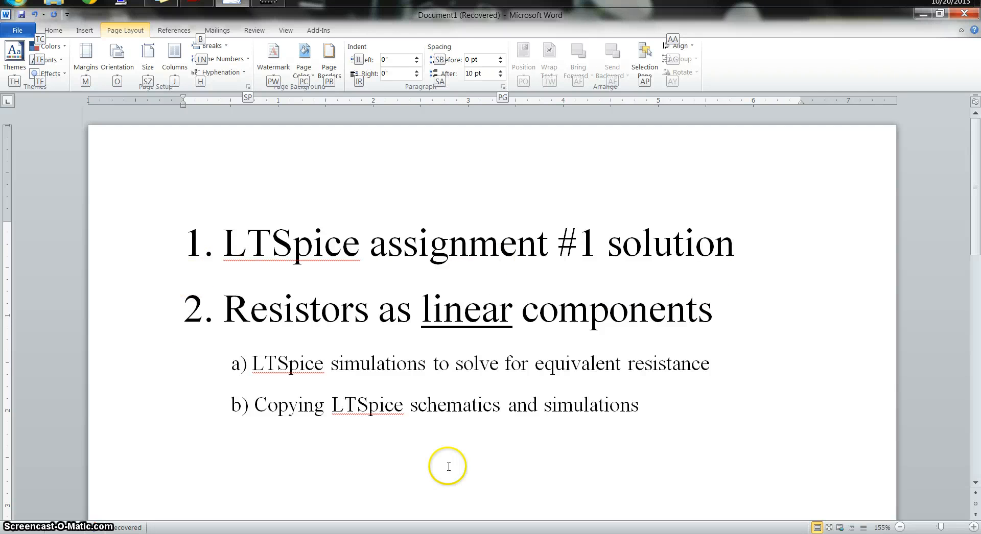
pyautogui.moveTo(727, 319)
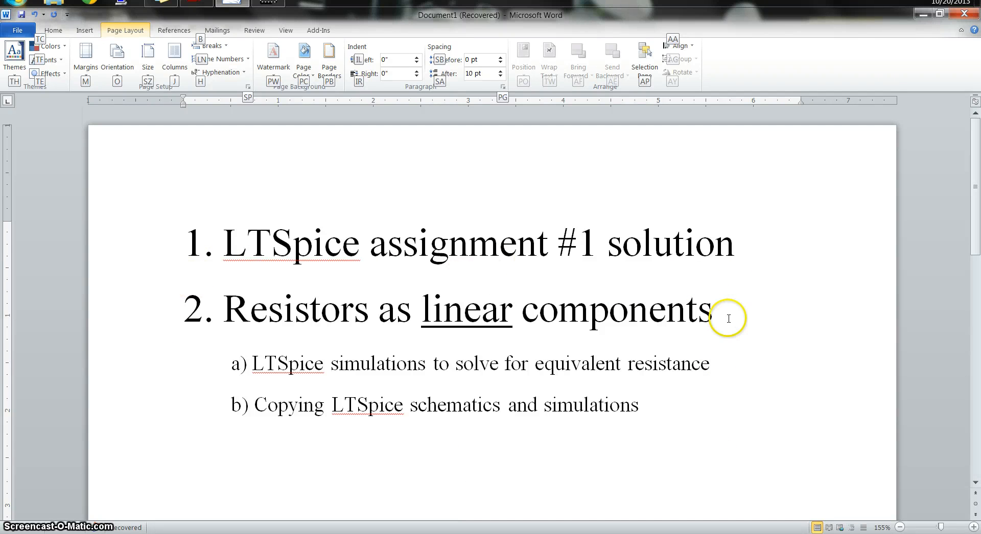
# - Type the Ohm's law equation V = IR on the new line under item 2
pyautogui.write('V')
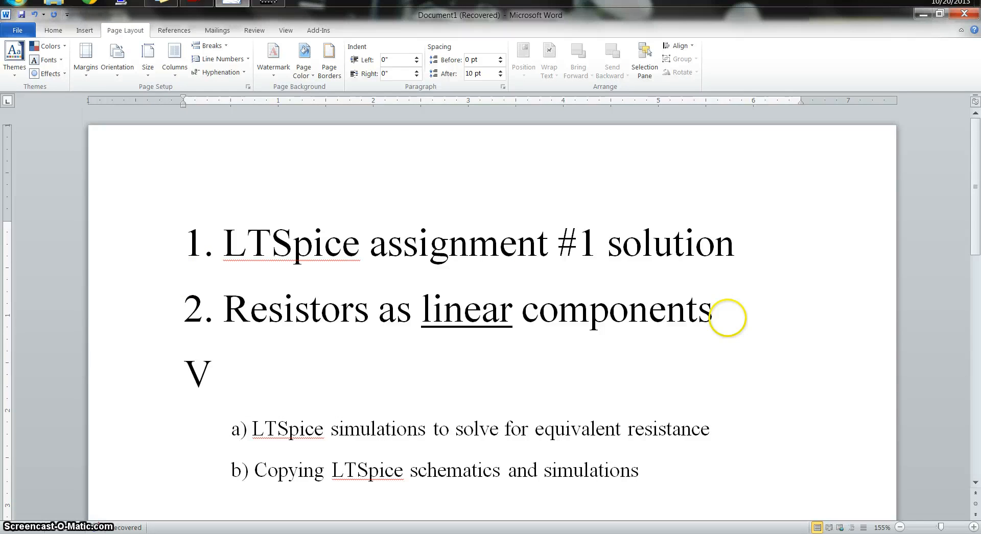
pyautogui.write('= IR')
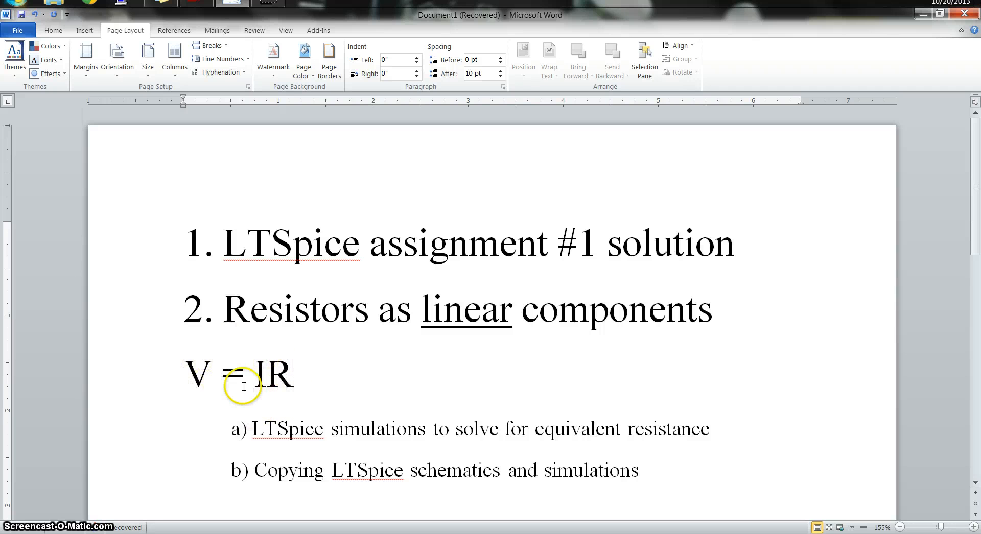
pyautogui.moveTo(180, 372)
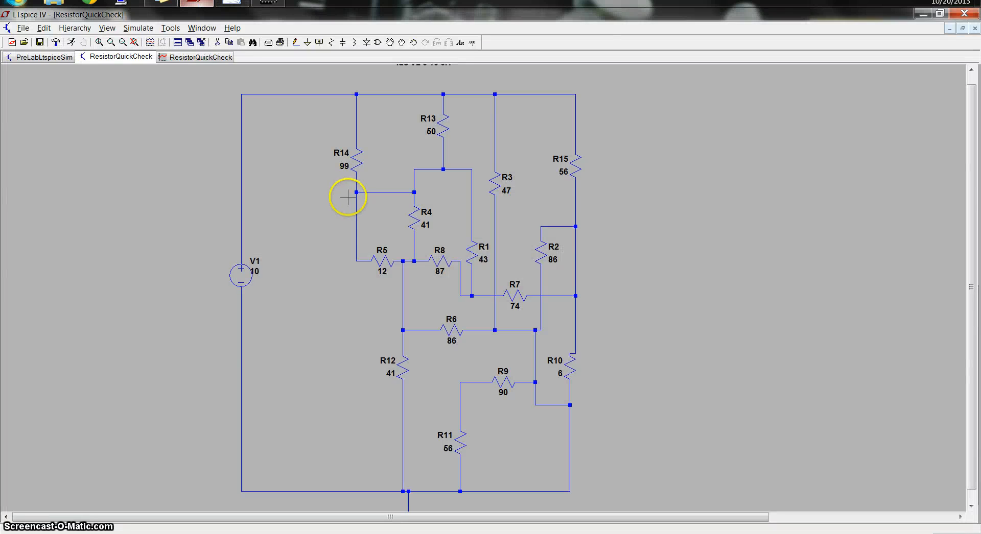
# - Switch to the PreLabLtspiceSim three-resistor schematic tab
pyautogui.click(40, 57)
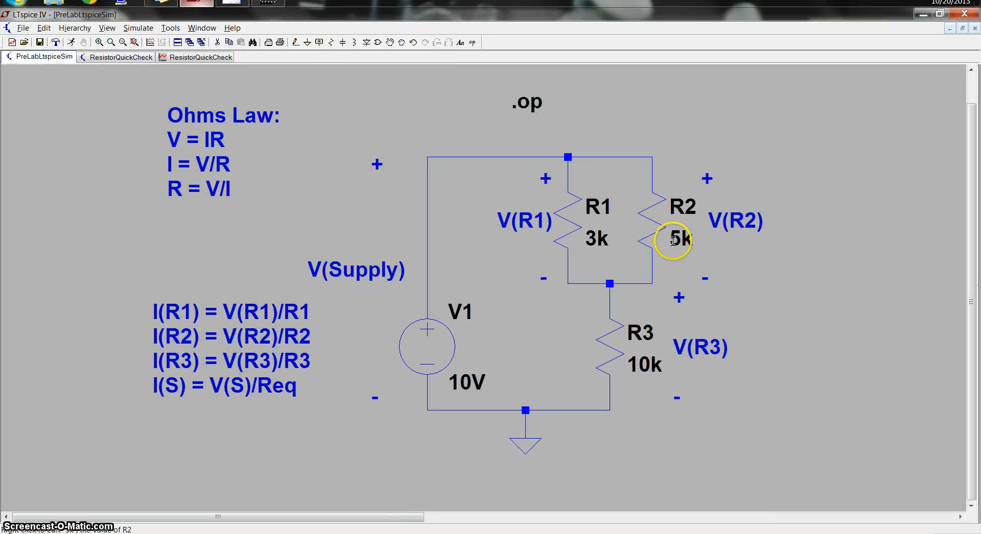
pyautogui.moveTo(798, 321)
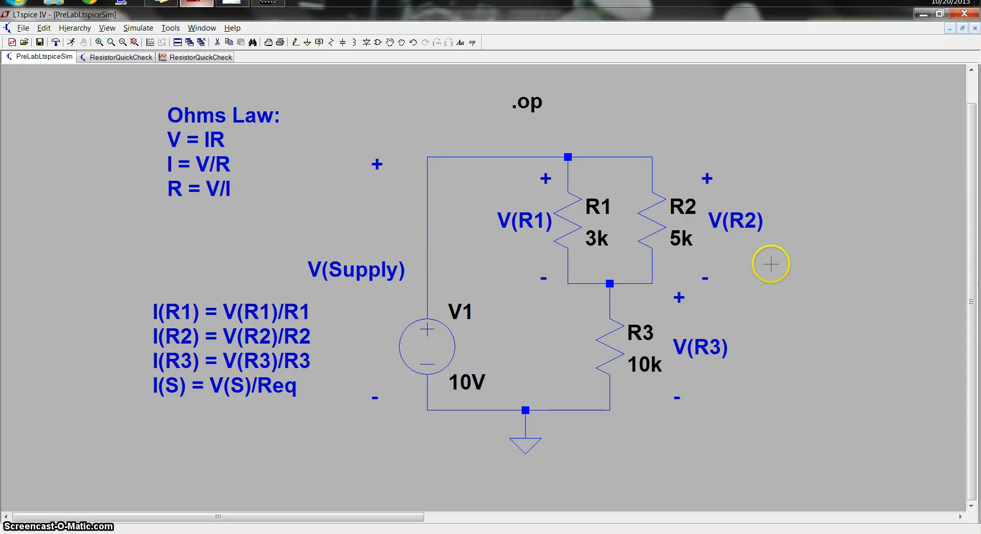
pyautogui.moveTo(638, 446)
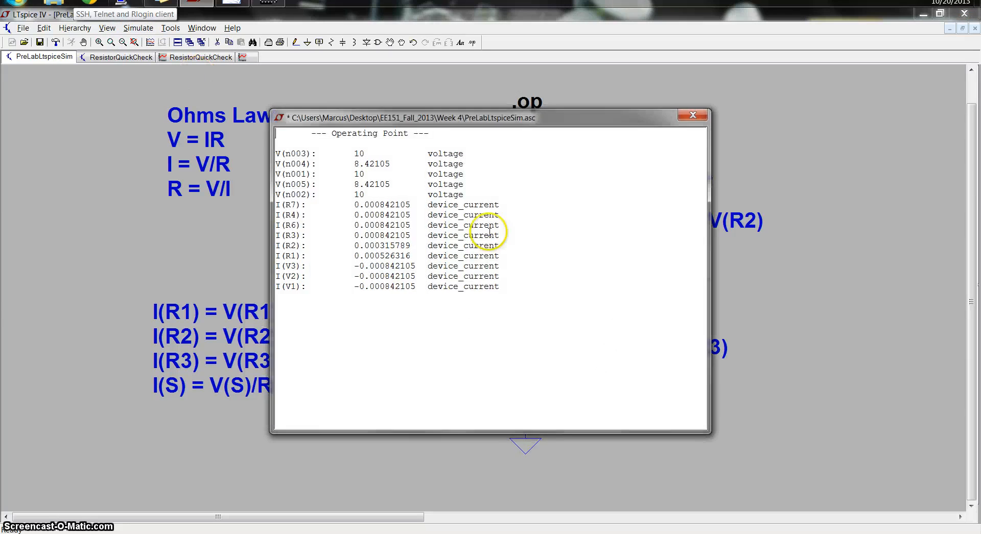
pyautogui.click(692, 115)
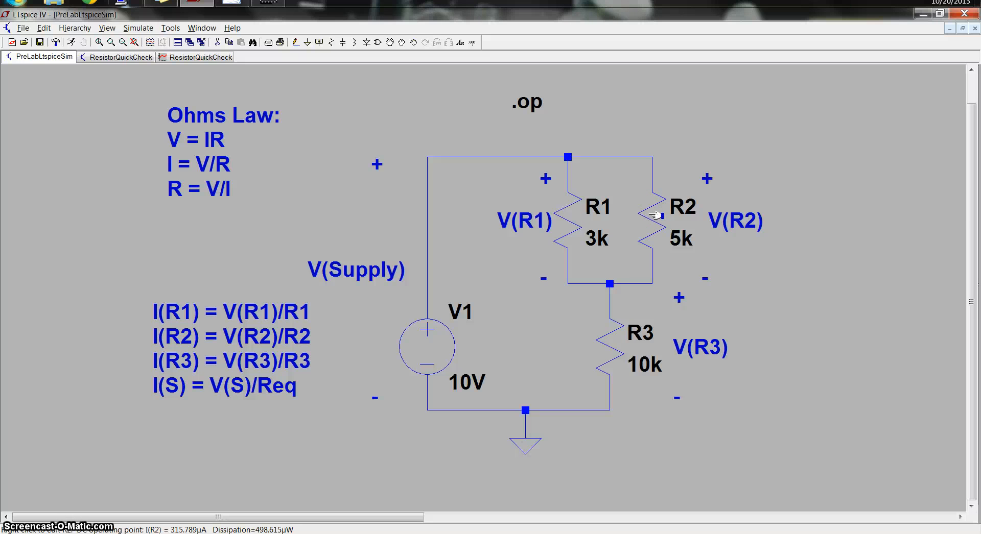
pyautogui.moveTo(702, 312)
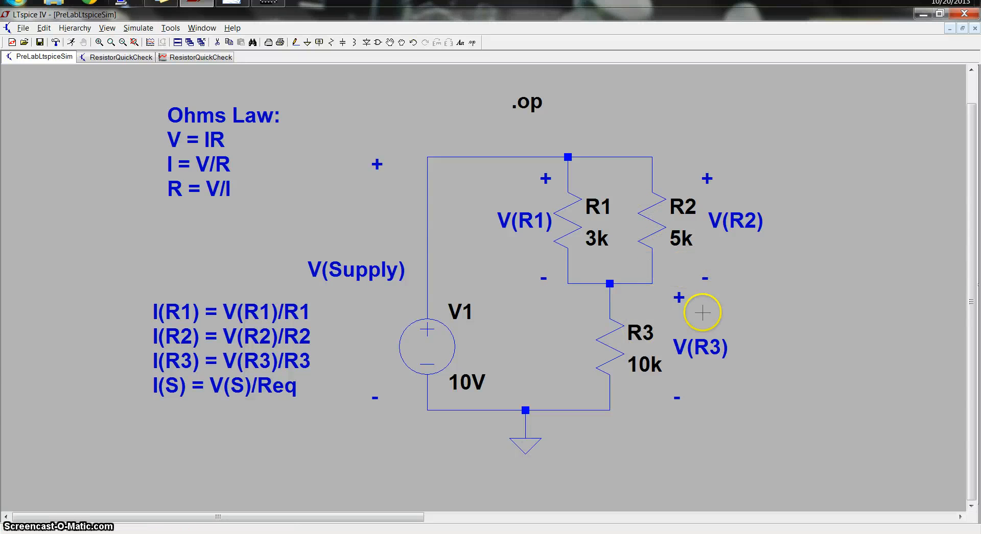
pyautogui.moveTo(610, 283)
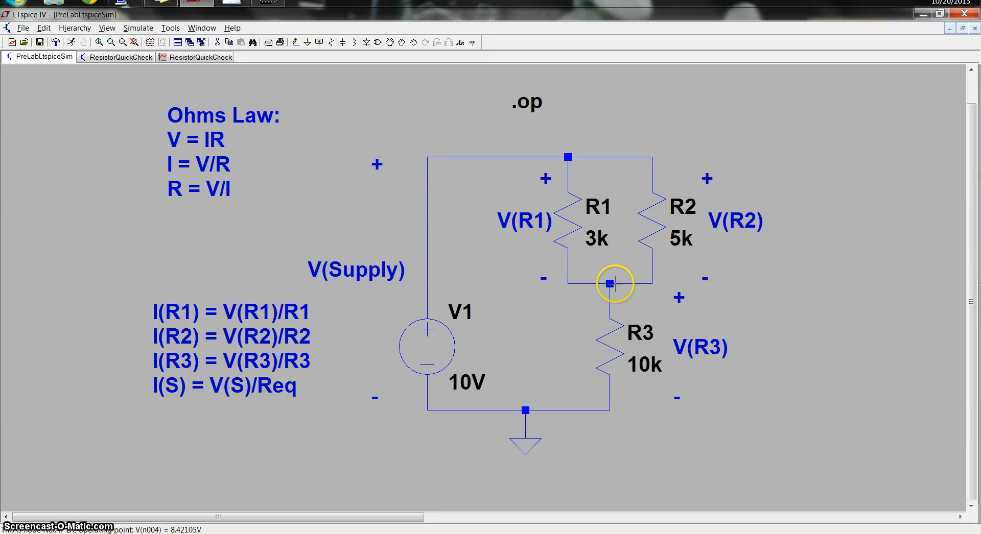
pyautogui.moveTo(648, 213)
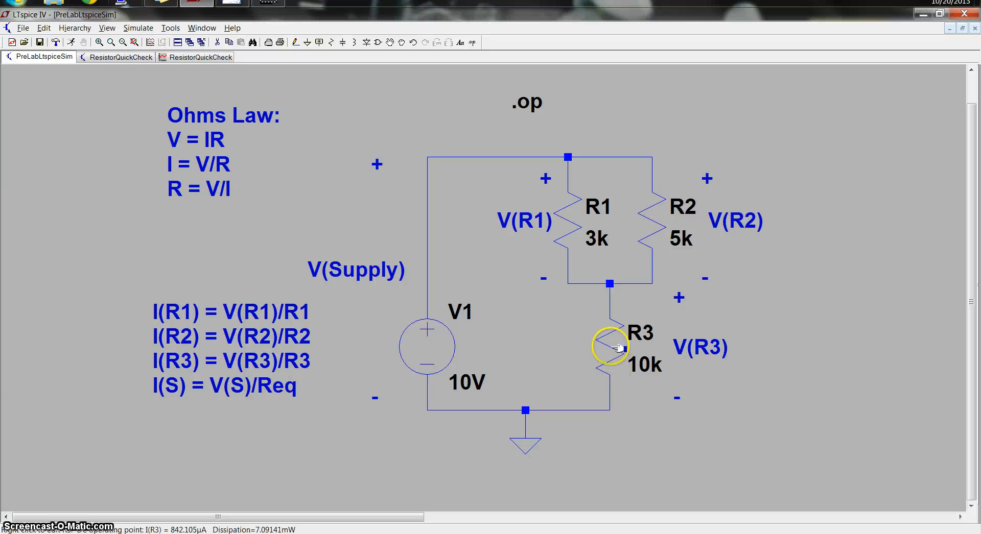
pyautogui.moveTo(511, 400)
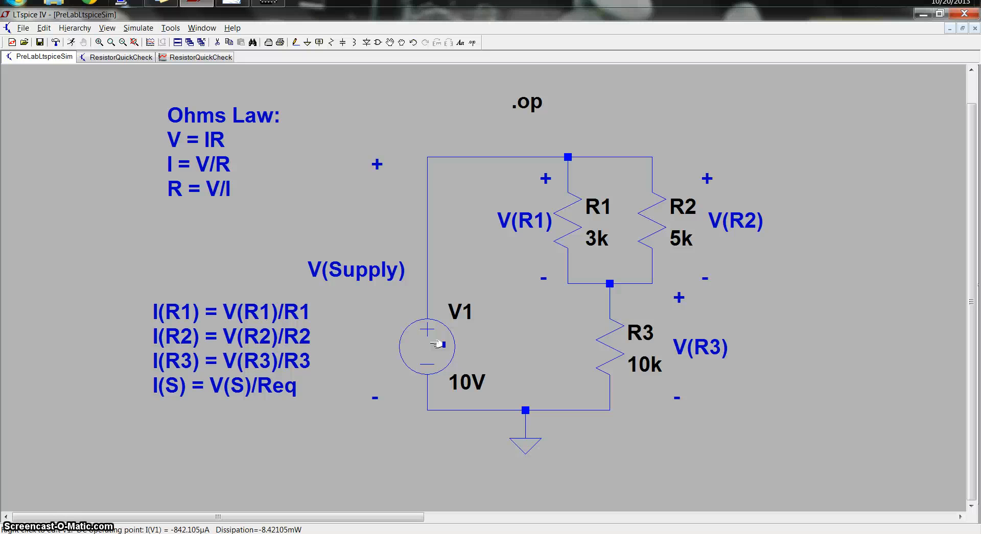
pyautogui.moveTo(412, 299)
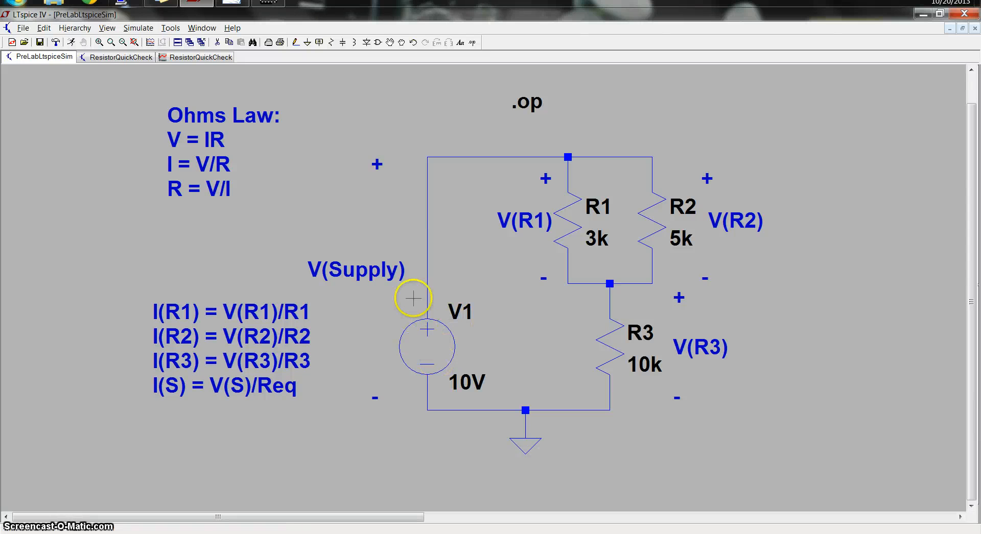
pyautogui.moveTo(429, 338)
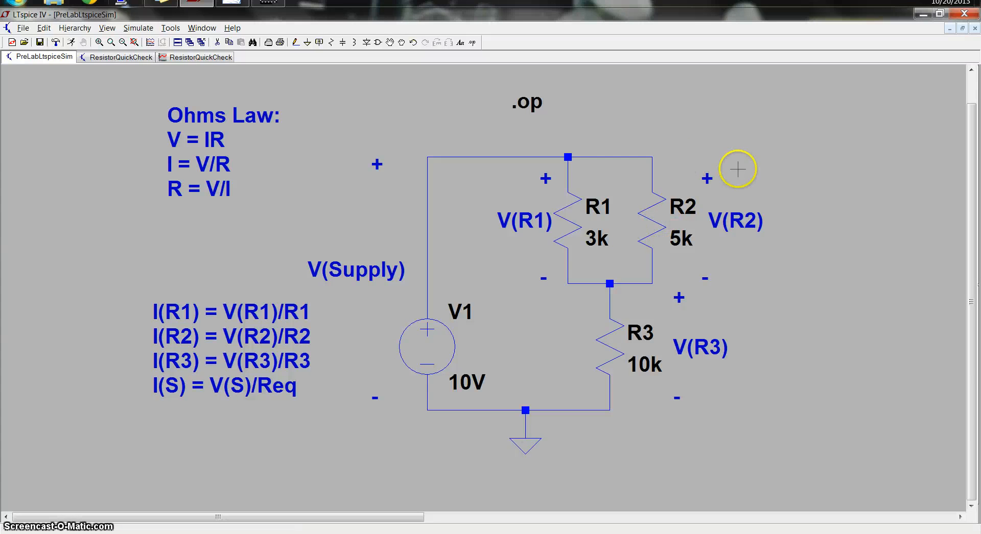
pyautogui.moveTo(698, 160)
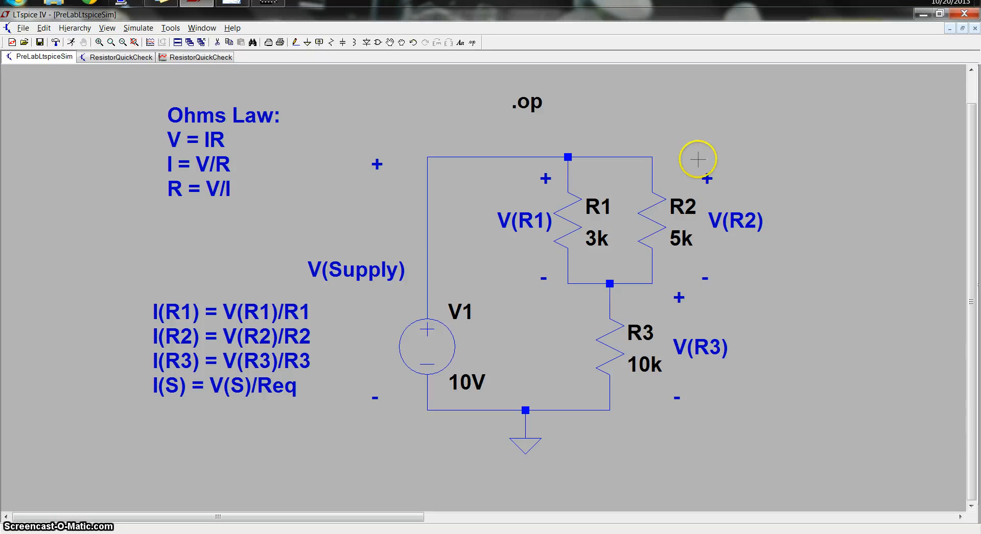
pyautogui.moveTo(732, 288)
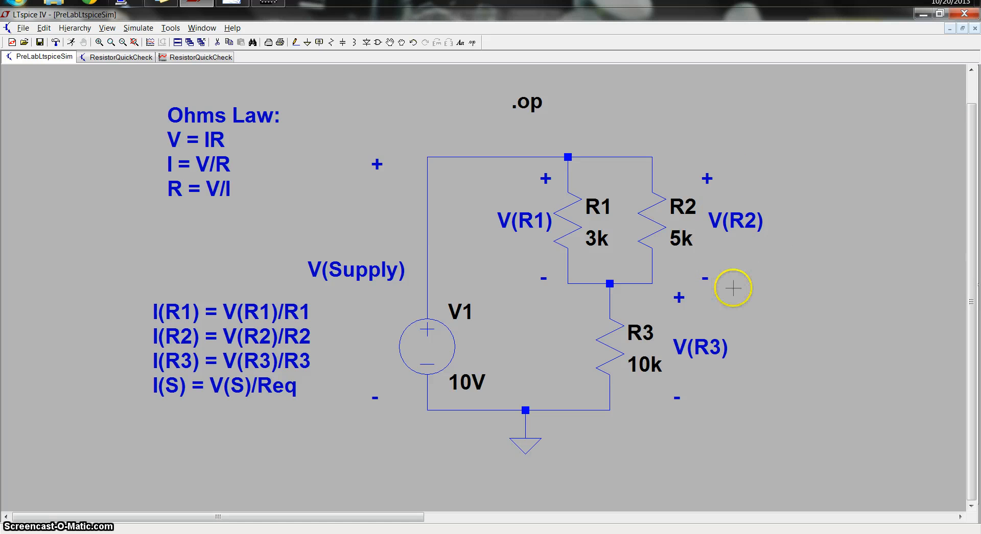
pyautogui.moveTo(696, 279)
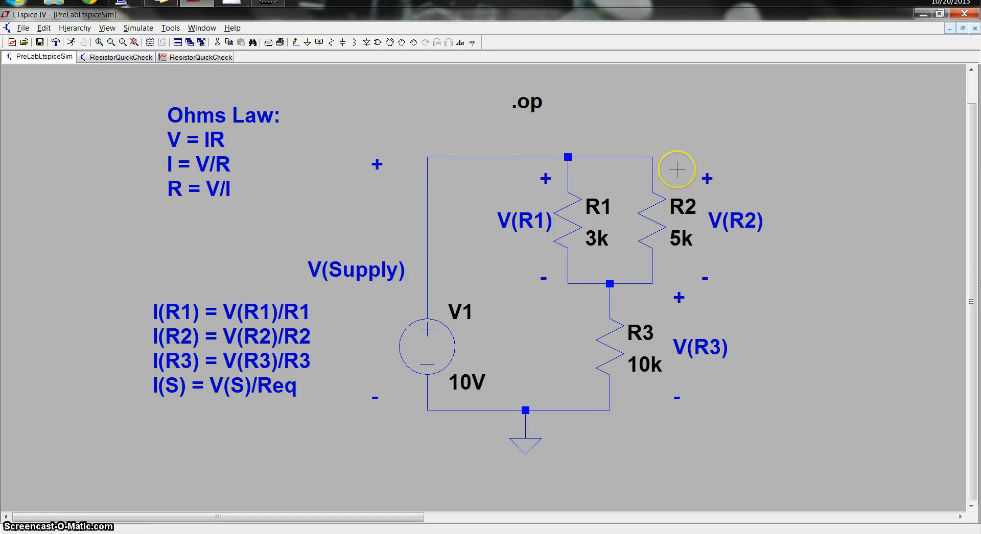
pyautogui.moveTo(571, 139)
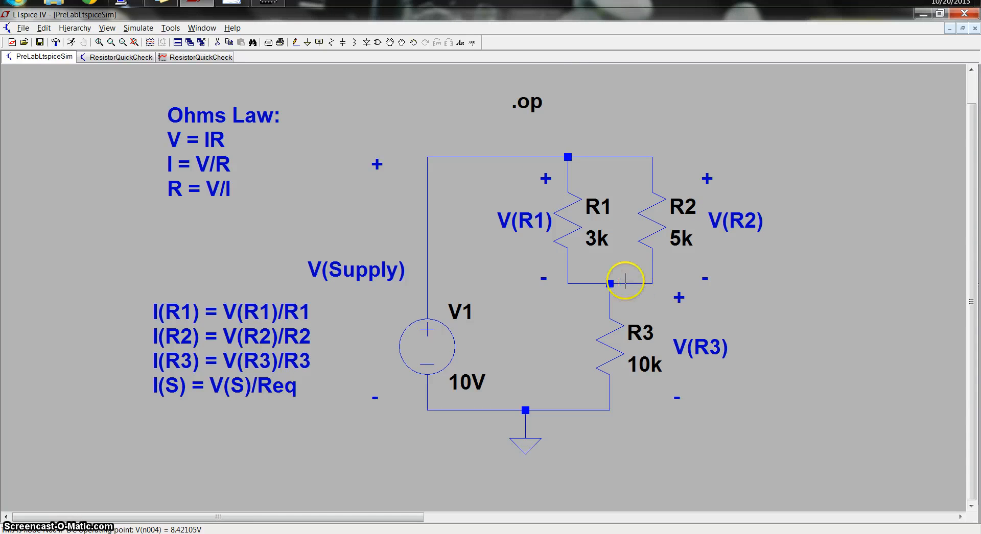
pyautogui.moveTo(603, 283)
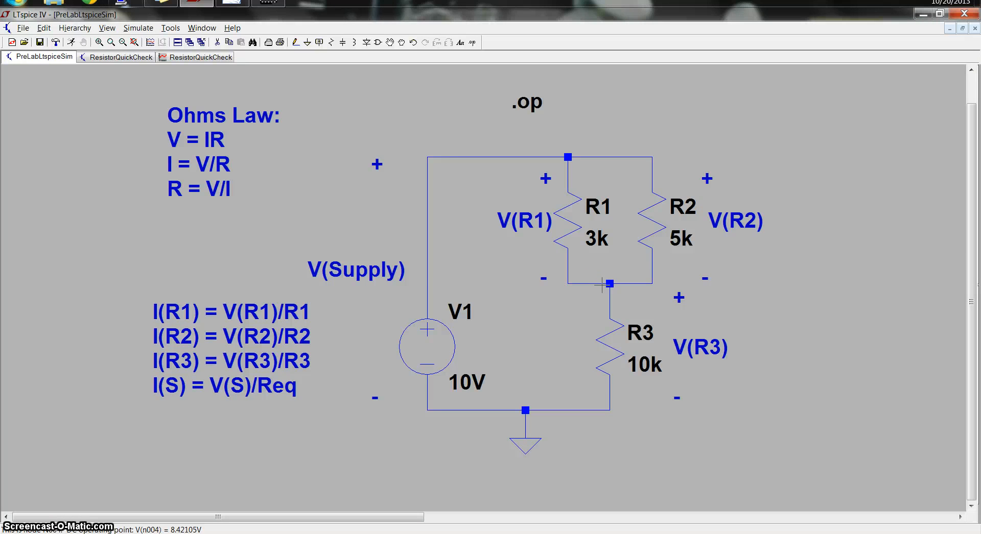
pyautogui.moveTo(684, 181)
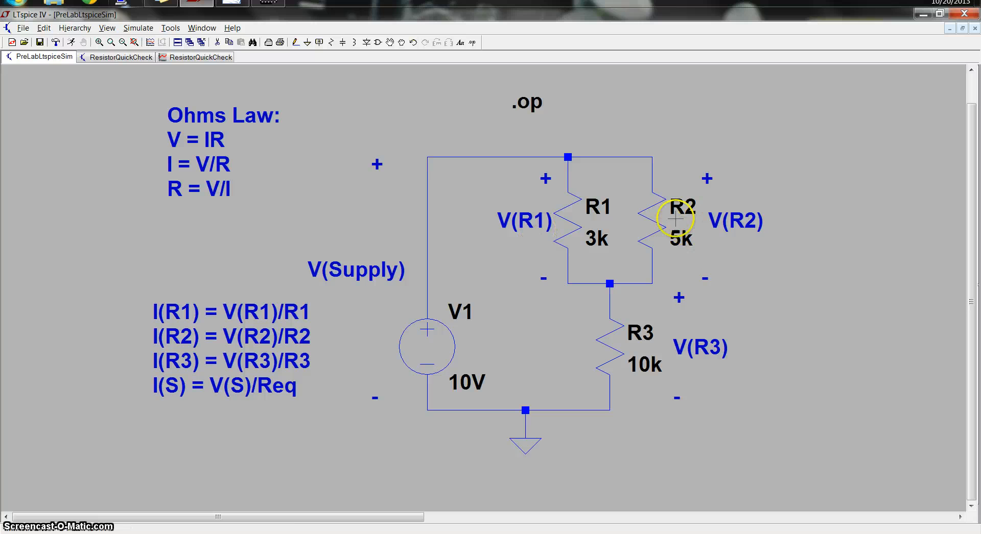
pyautogui.moveTo(528, 238)
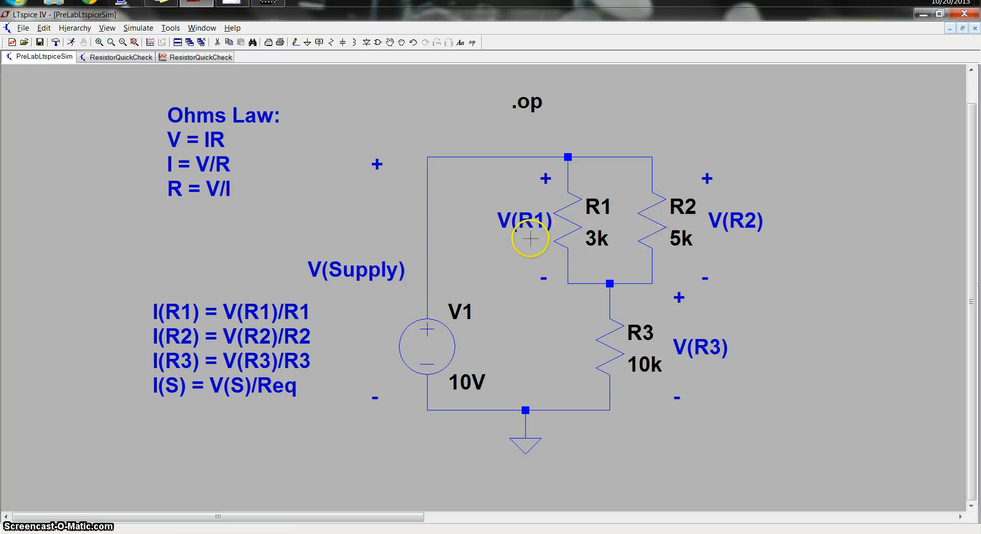
pyautogui.moveTo(536, 394)
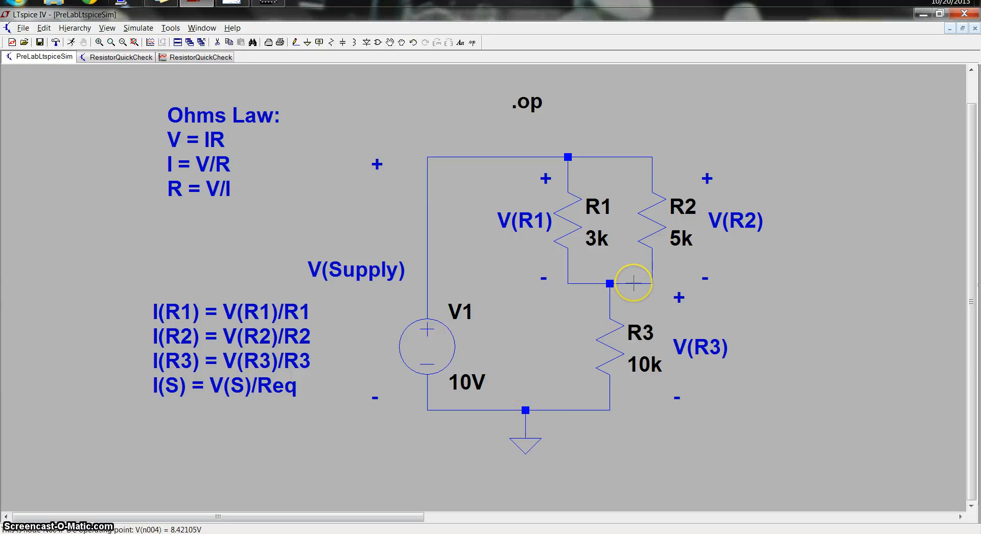
pyautogui.moveTo(634, 282)
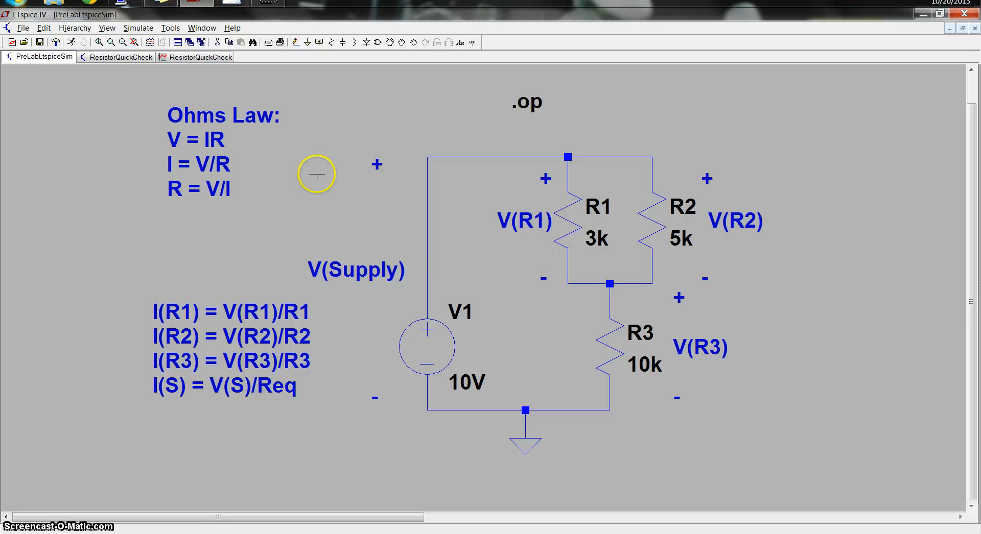
pyautogui.moveTo(225, 7)
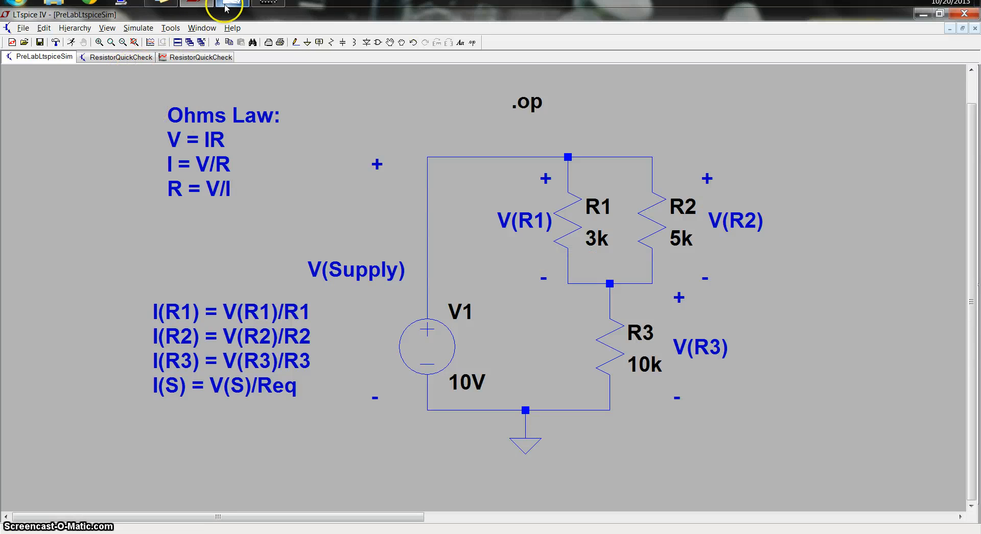
# - Switch over to the lecture notes document in Word
pyautogui.click(230, 4)
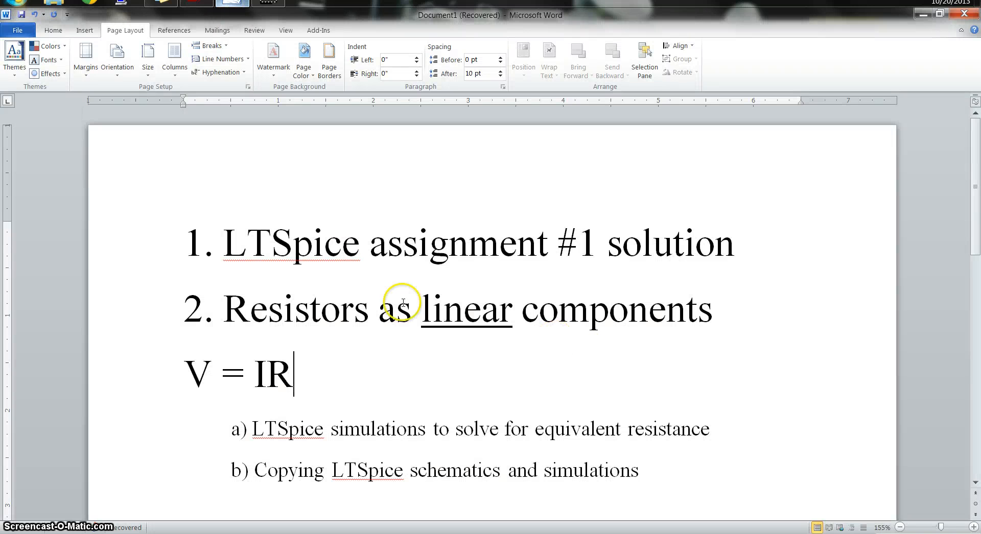
pyautogui.moveTo(411, 391)
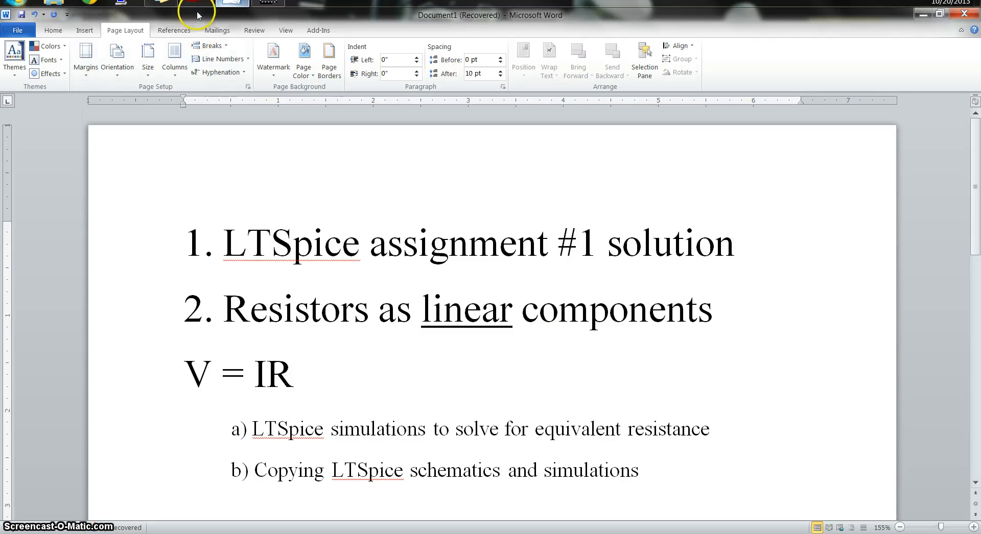
pyautogui.moveTo(194, 5)
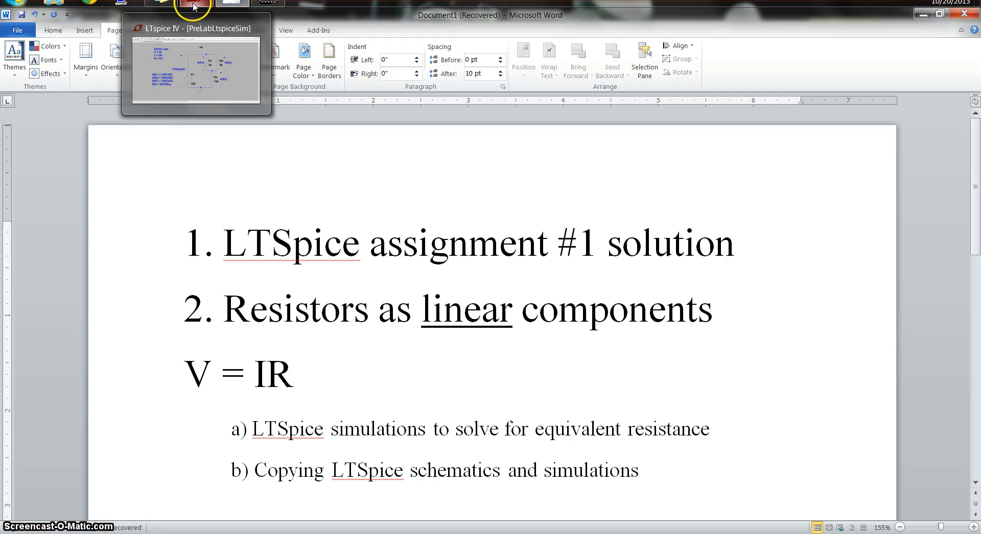
# - Return to LTspice, select the ResistorQuickCheck tab and zoom the resistor network to fit
pyautogui.click(194, 63)
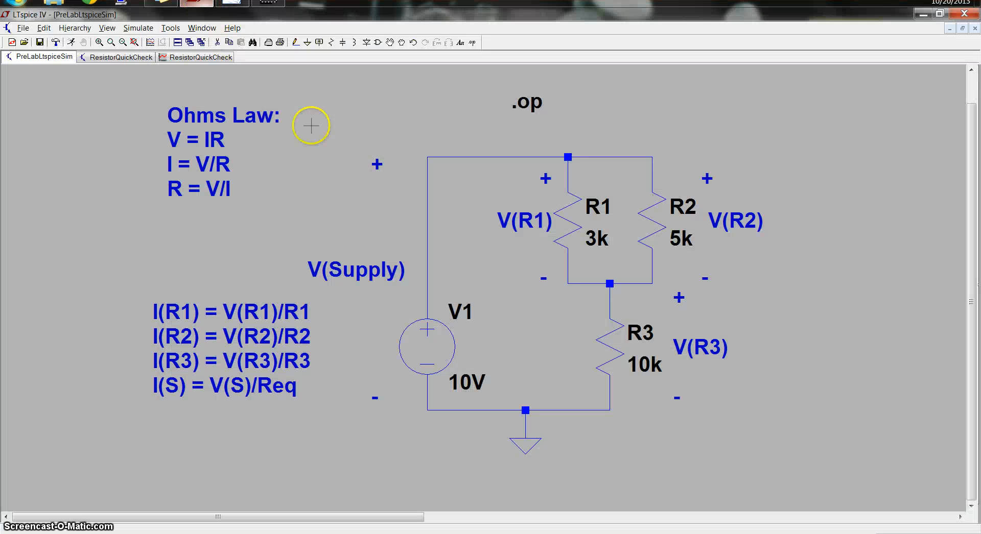
pyautogui.moveTo(675, 306)
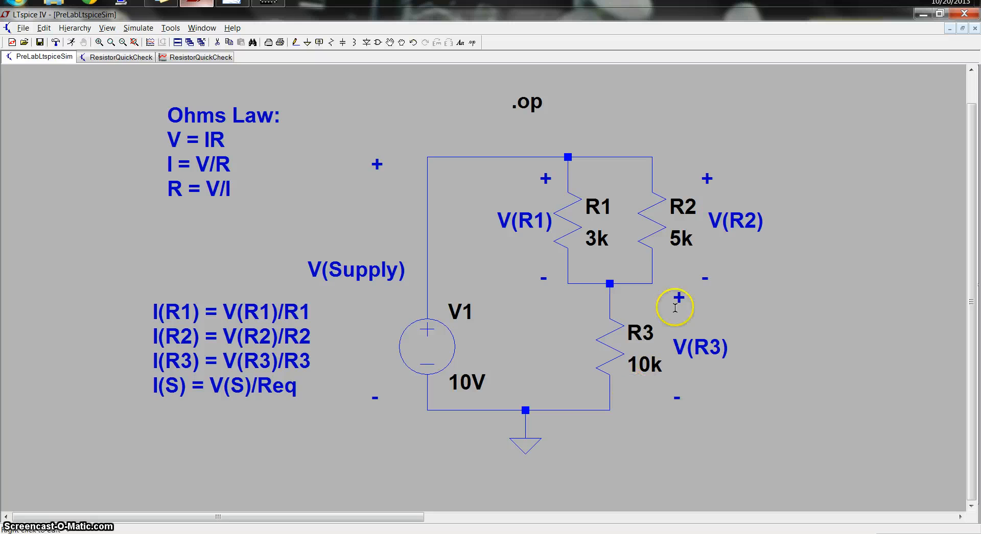
pyautogui.click(120, 57)
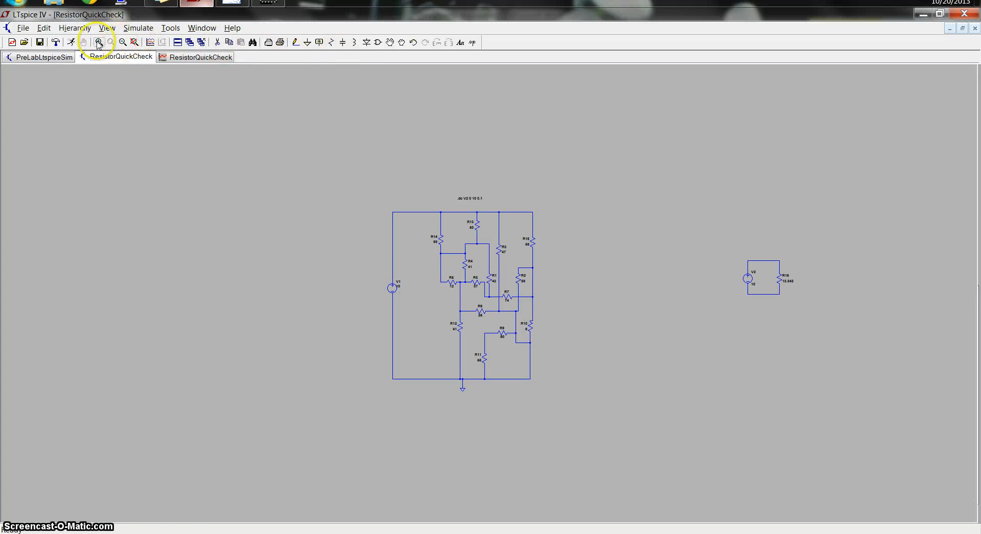
pyautogui.click(98, 42)
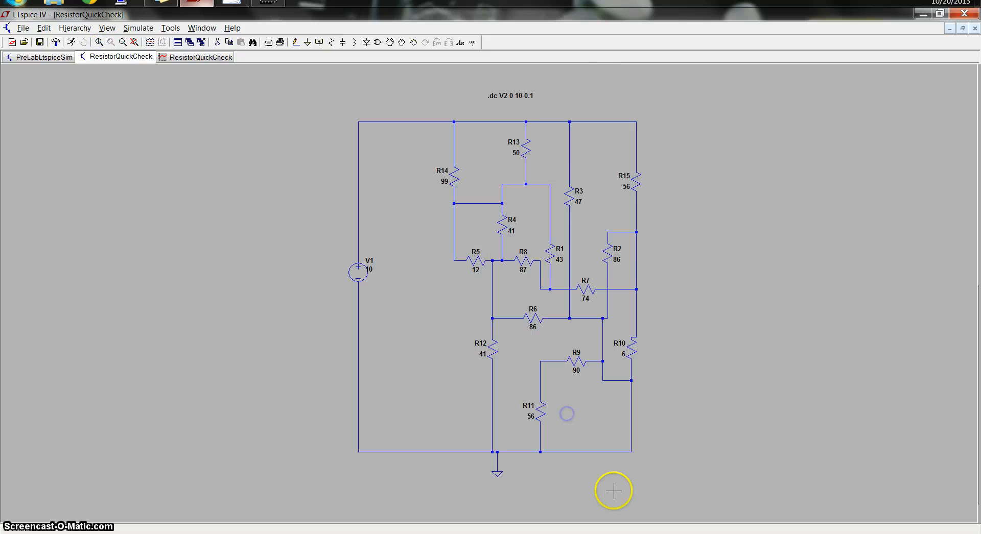
pyautogui.moveTo(531, 221)
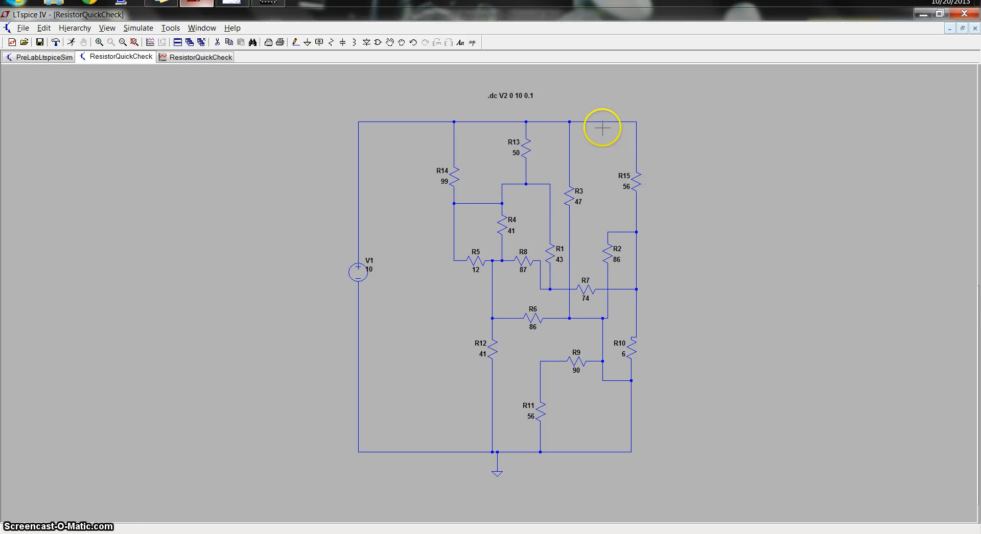
pyautogui.moveTo(484, 348)
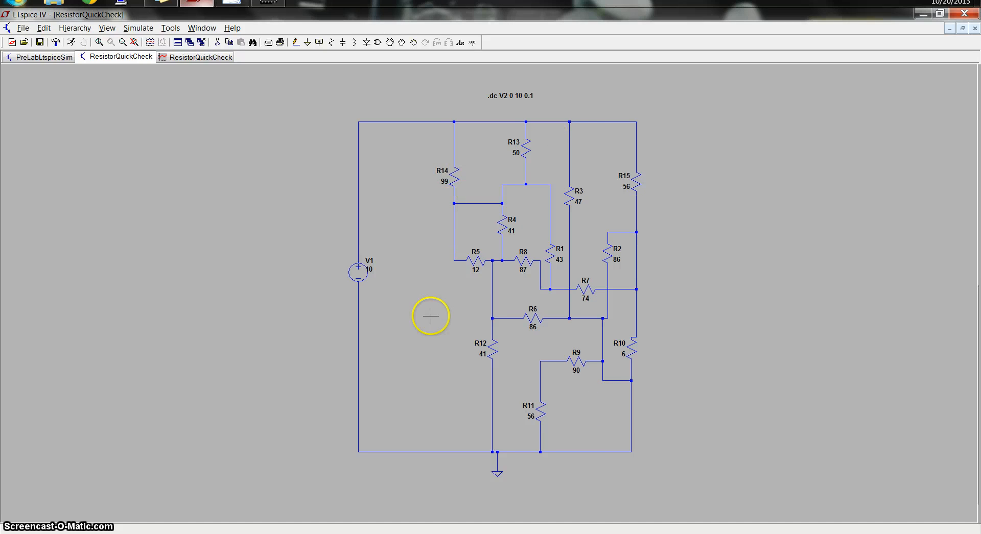
pyautogui.moveTo(447, 402)
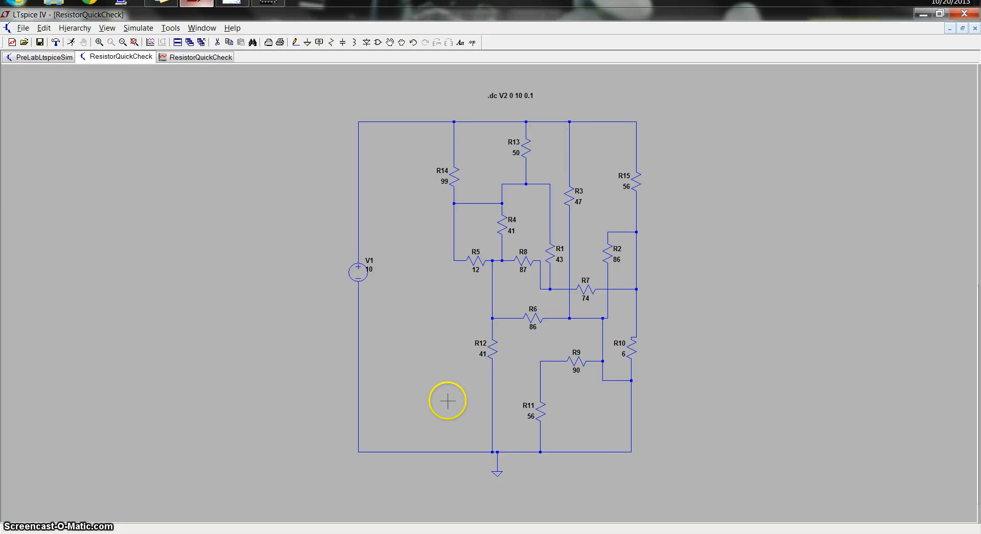
pyautogui.moveTo(674, 180)
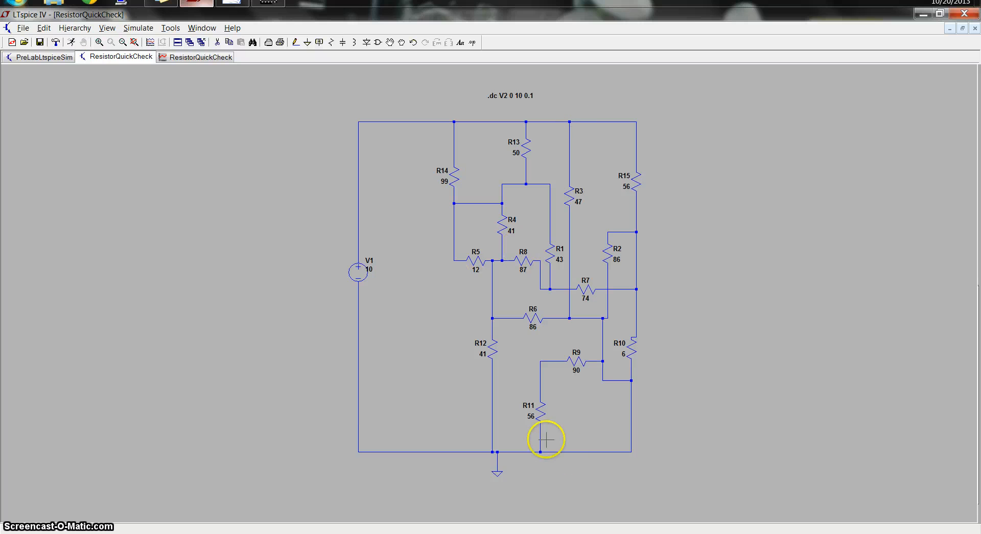
pyautogui.moveTo(656, 434)
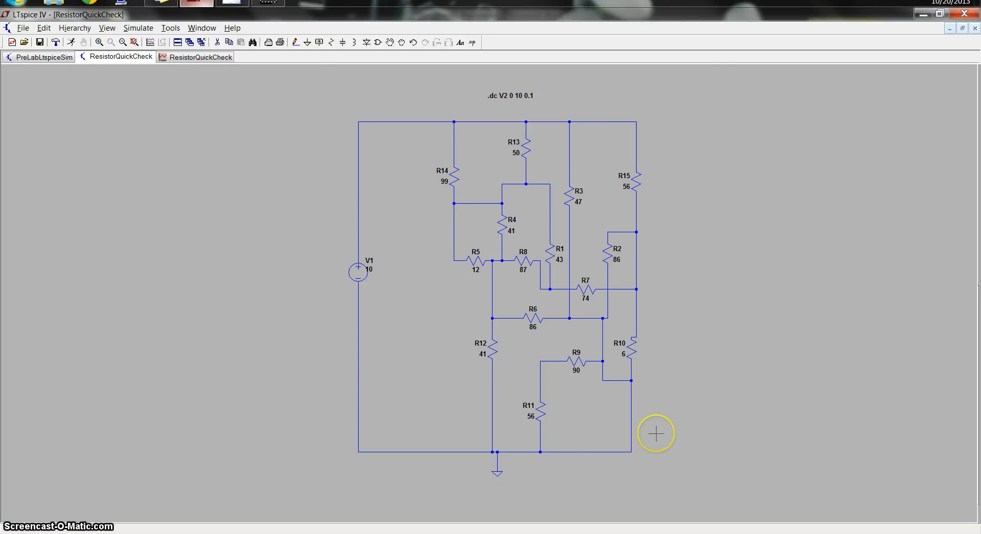
pyautogui.moveTo(435, 184)
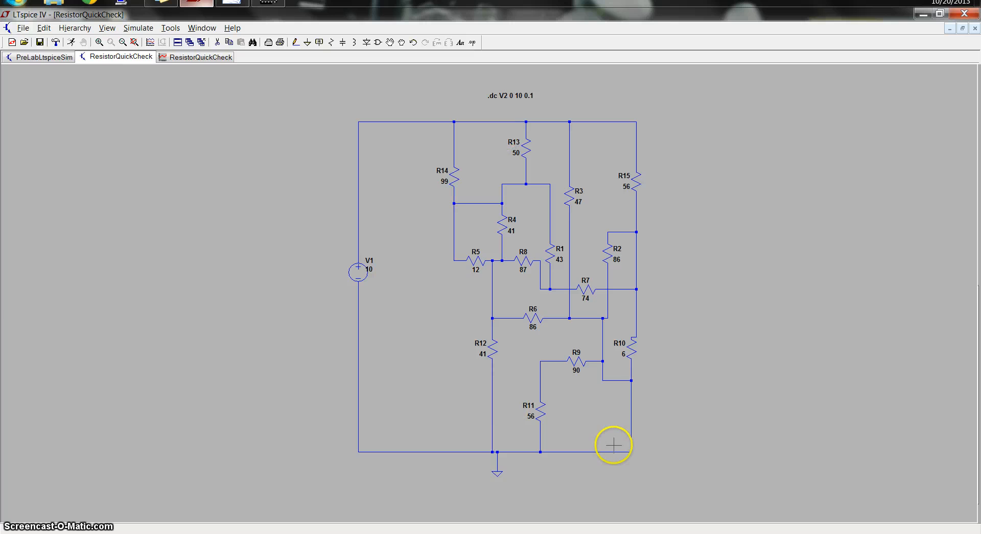
pyautogui.moveTo(542, 169)
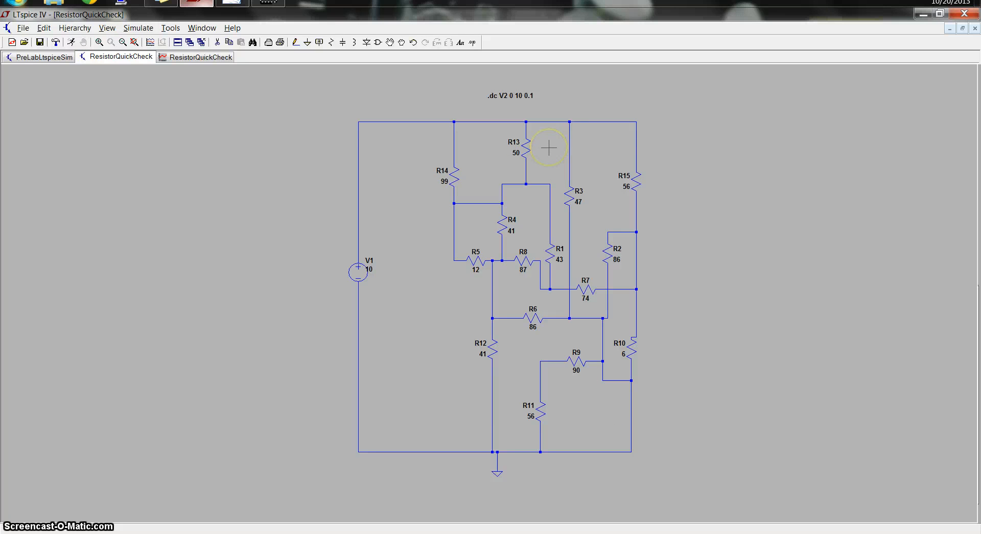
pyautogui.moveTo(538, 153)
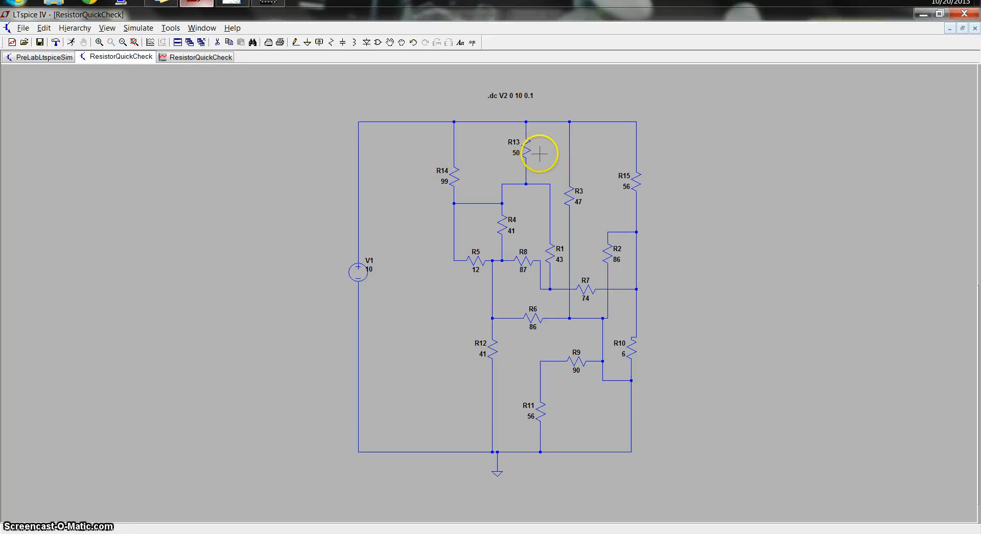
pyautogui.moveTo(416, 168)
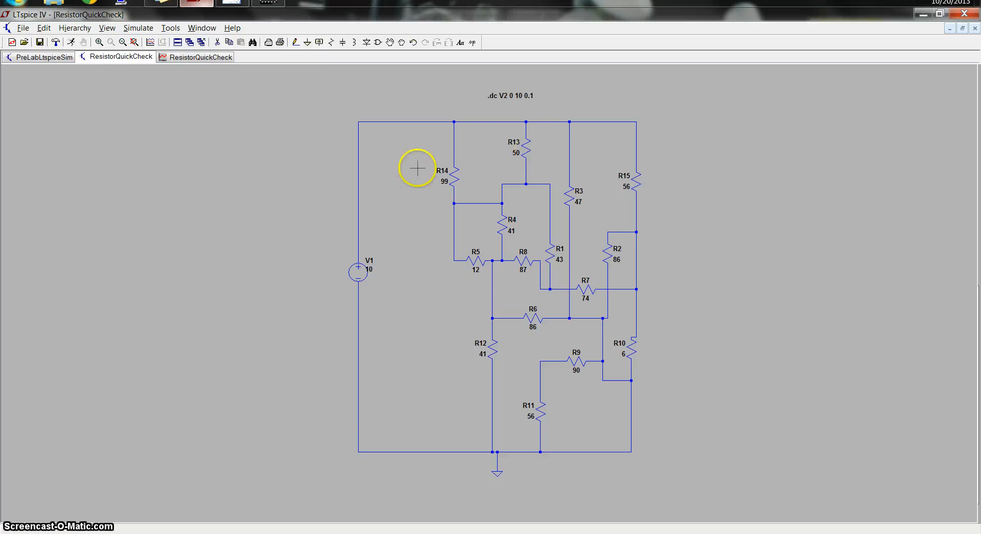
pyautogui.moveTo(454, 155)
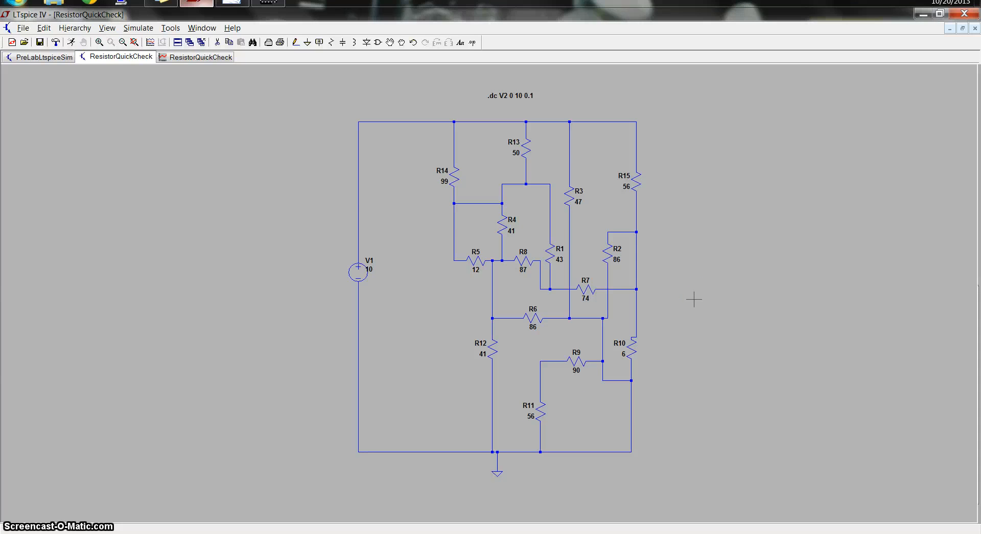
pyautogui.moveTo(478, 142)
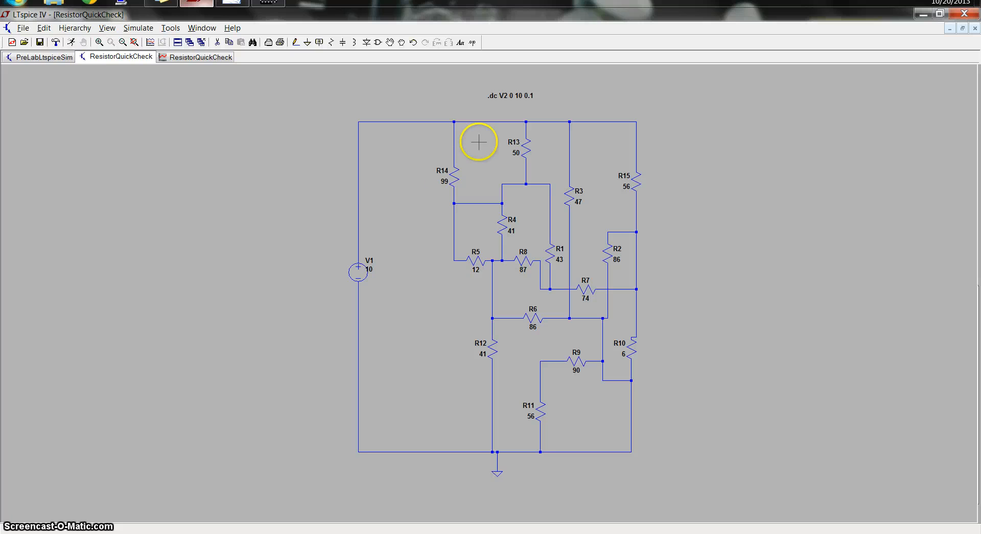
pyautogui.moveTo(599, 142)
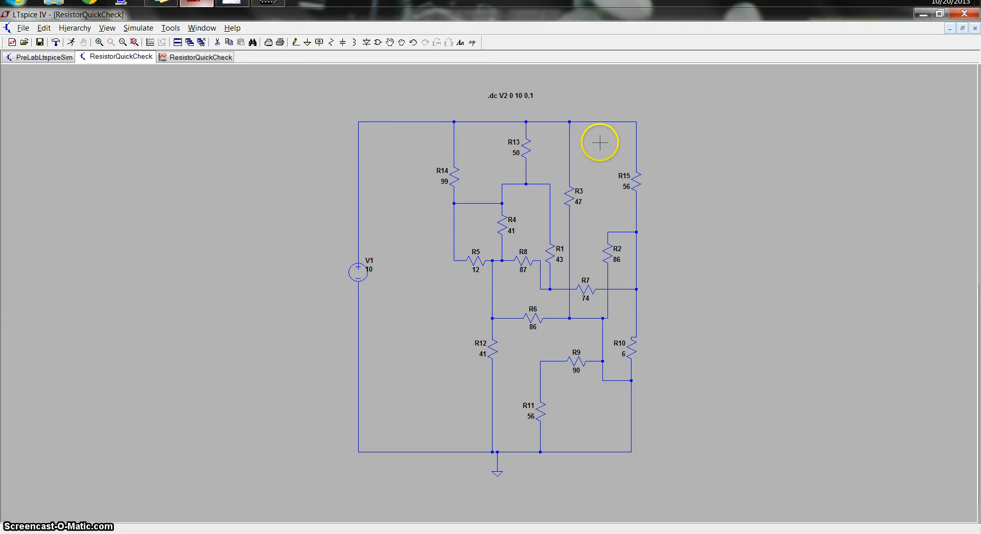
pyautogui.moveTo(457, 248)
pyautogui.write('V1')
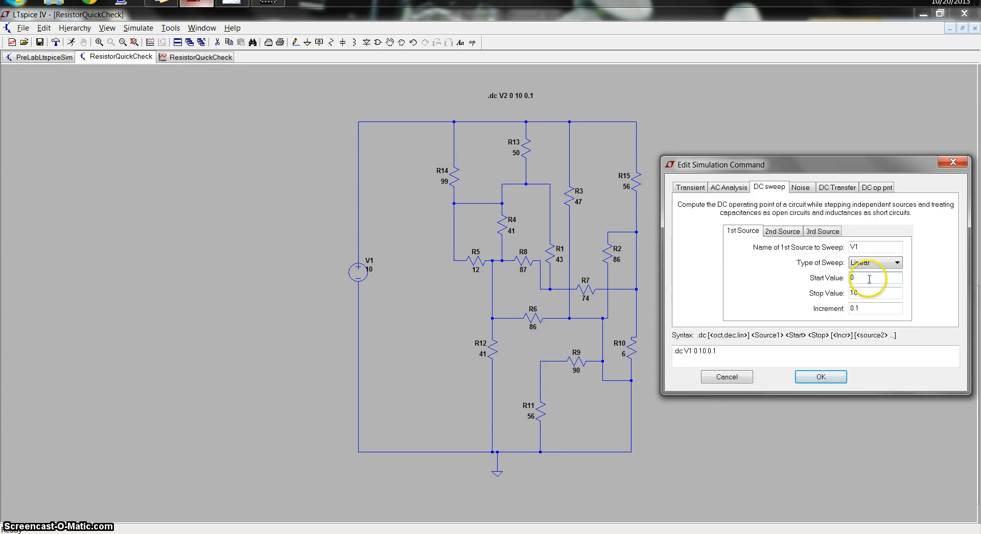
pyautogui.moveTo(876, 291)
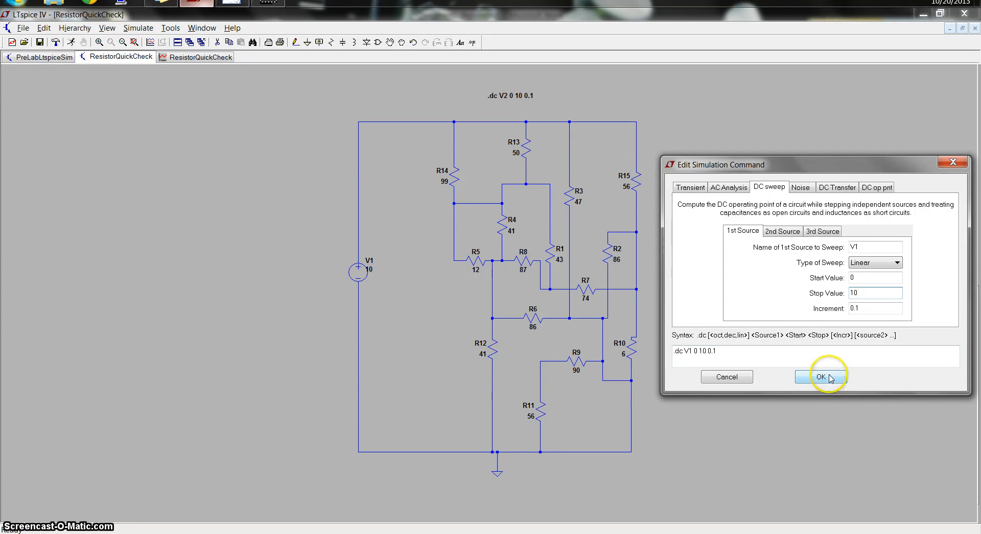
# - Confirm the DC sweep of V1 from 0 to 10 V in 0.1 V steps
pyautogui.click(821, 377)
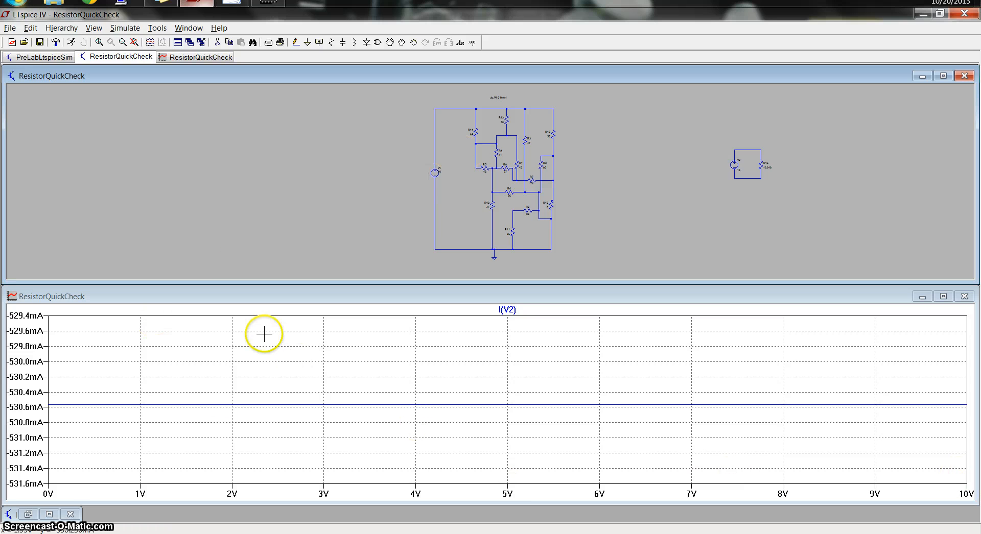
pyautogui.moveTo(441, 168)
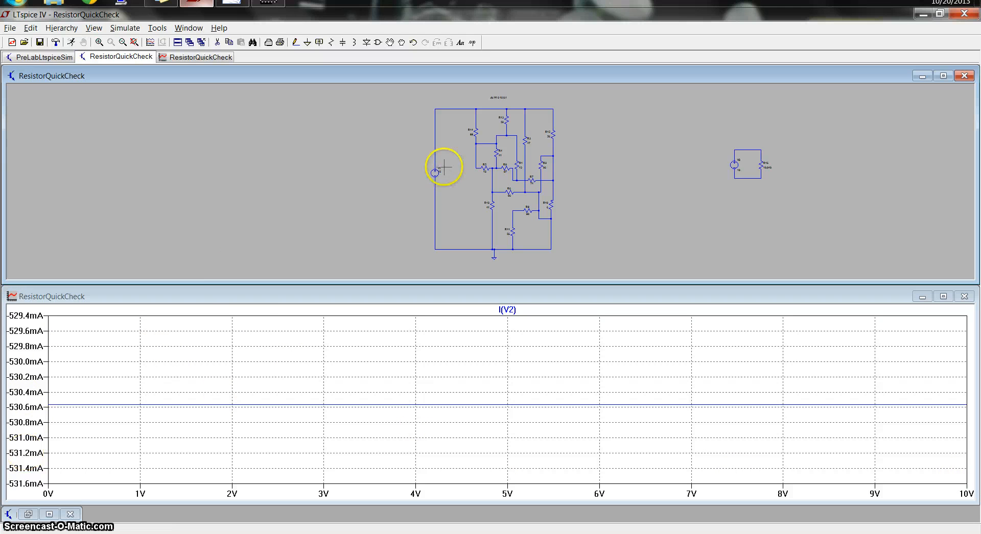
# - Plot I(V1), the current through source V1, from the schematic
pyautogui.click(435, 172)
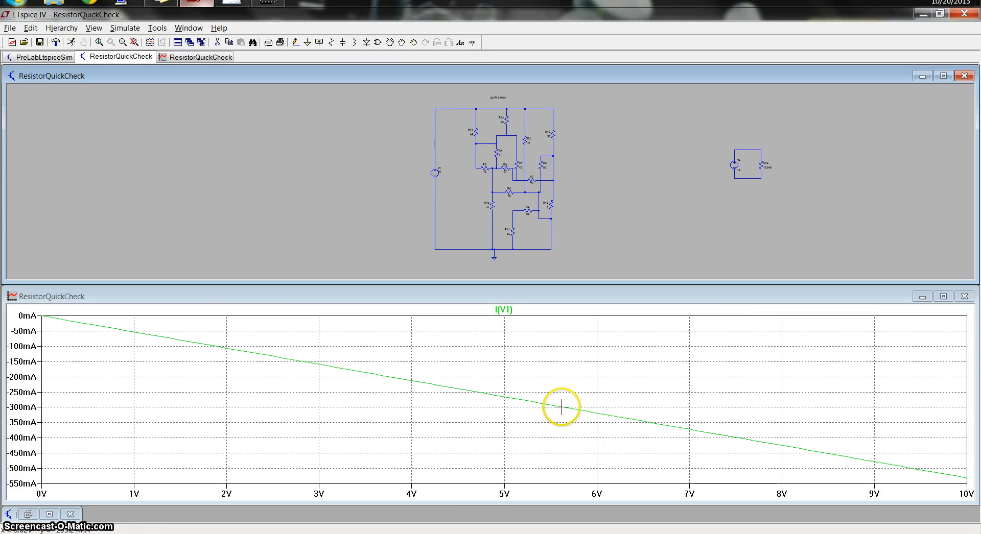
pyautogui.moveTo(493, 324)
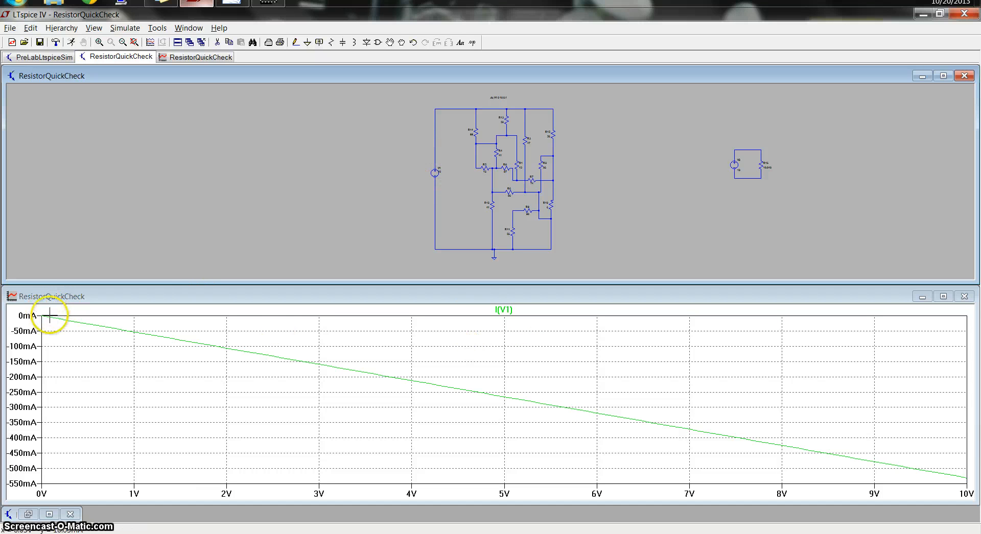
pyautogui.moveTo(965, 477)
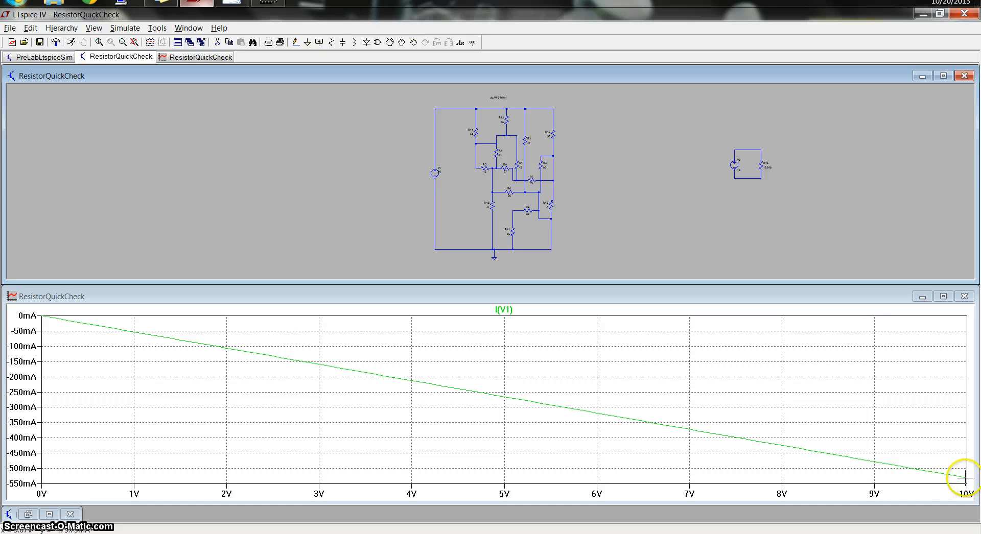
pyautogui.moveTo(495, 94)
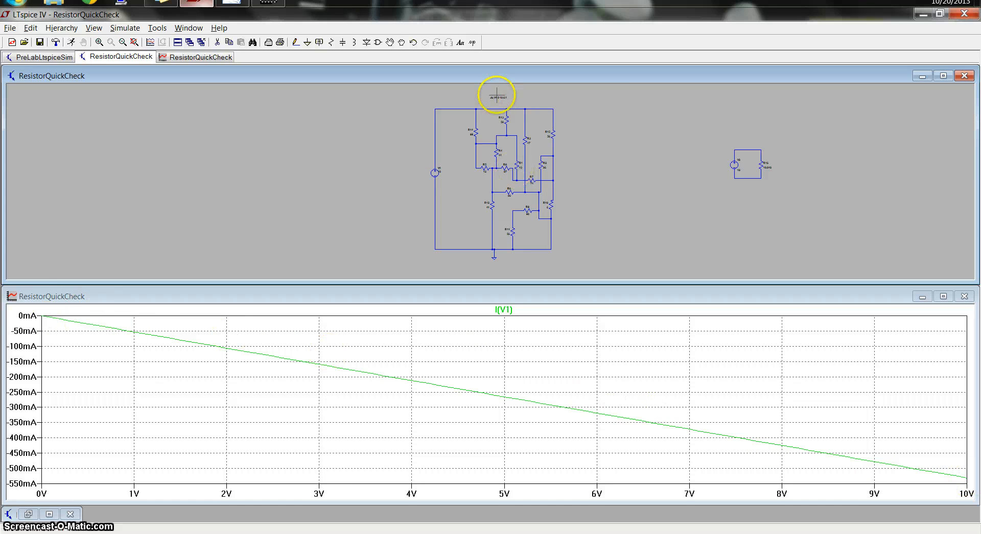
pyautogui.moveTo(44, 493)
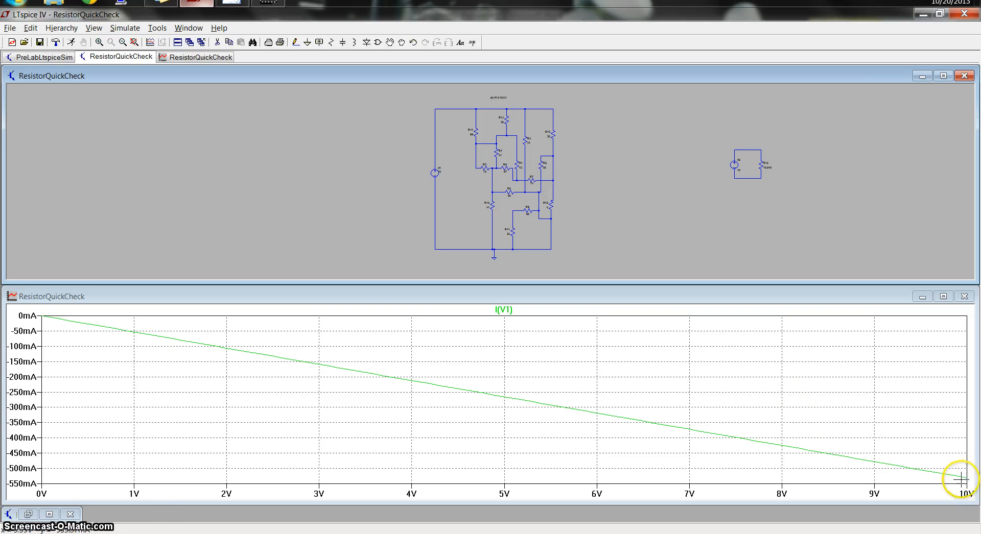
pyautogui.moveTo(816, 461)
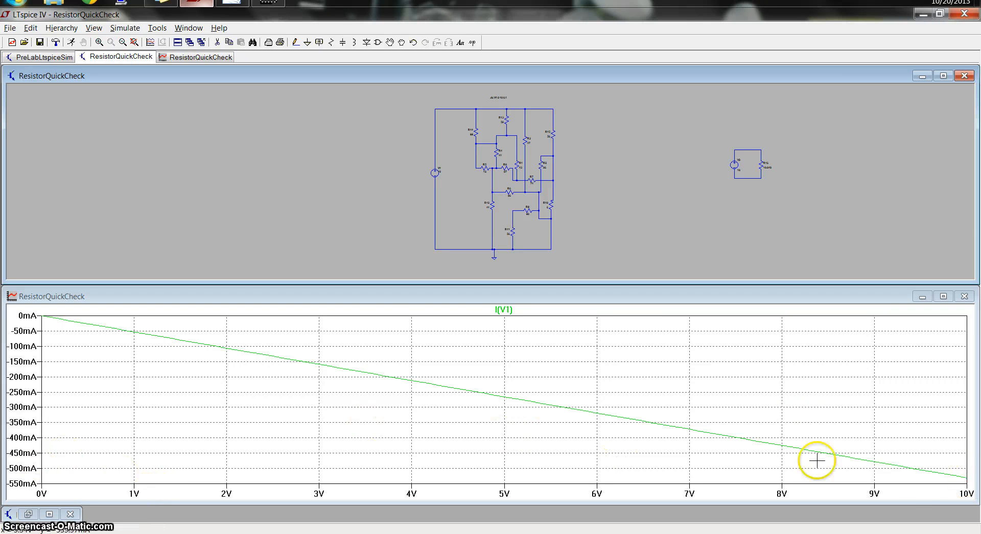
pyautogui.moveTo(964, 478)
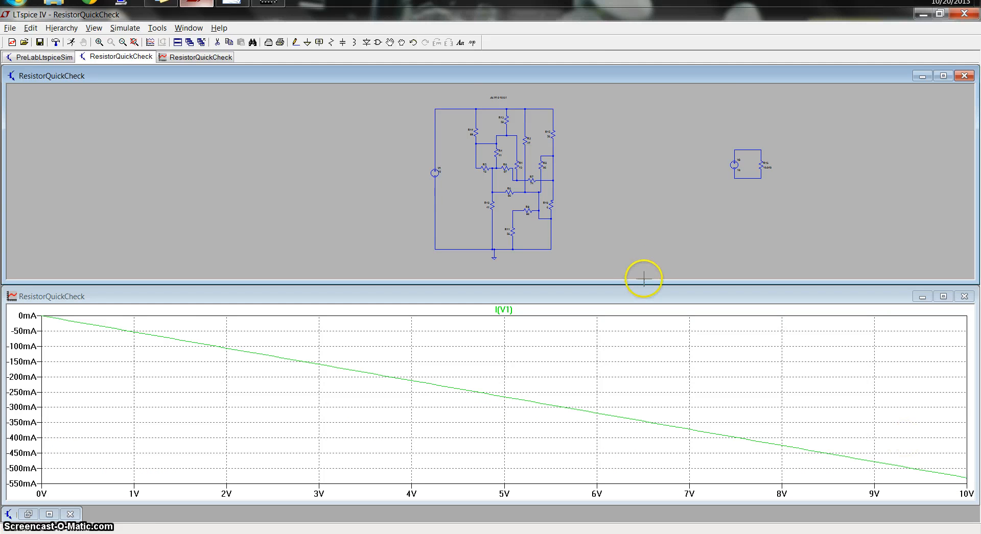
pyautogui.moveTo(543, 424)
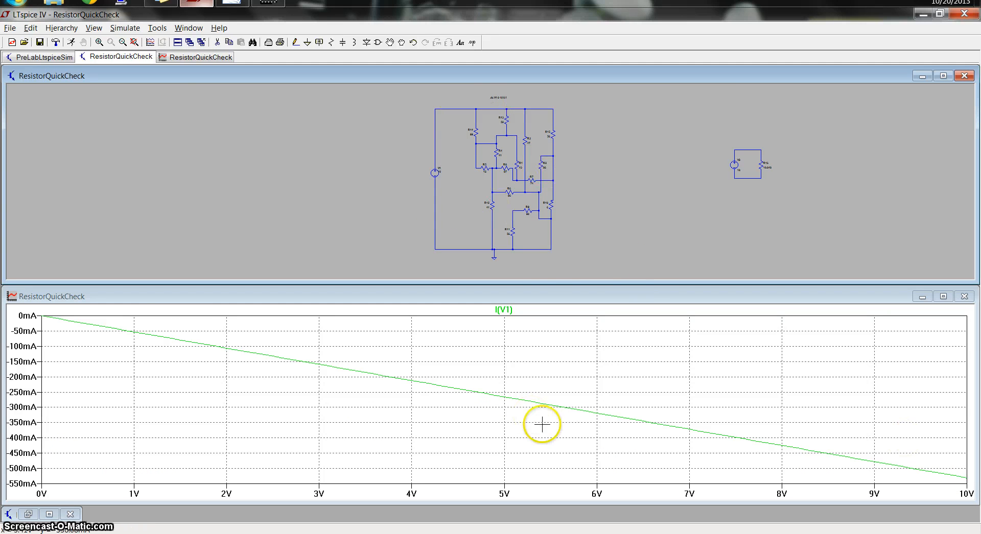
pyautogui.moveTo(319, 360)
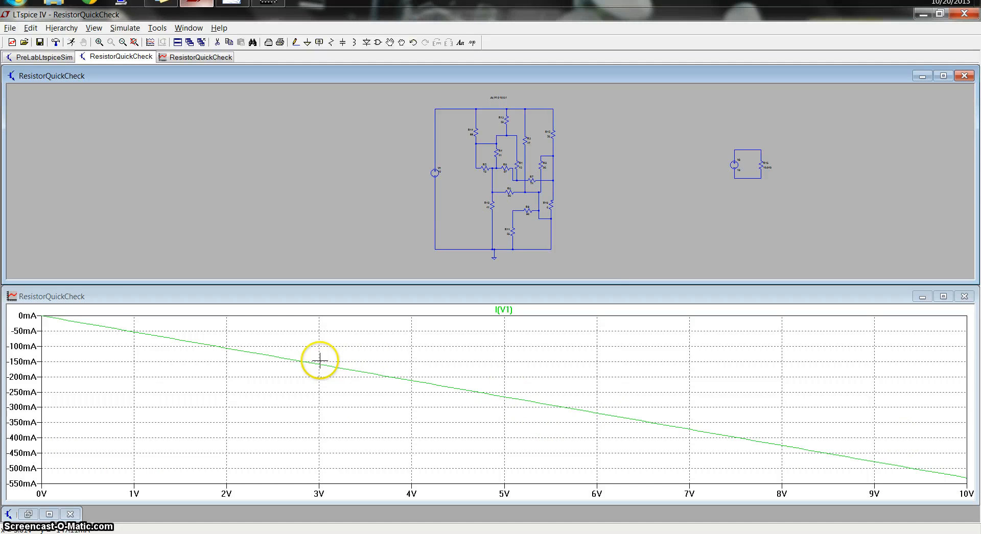
pyautogui.moveTo(957, 476)
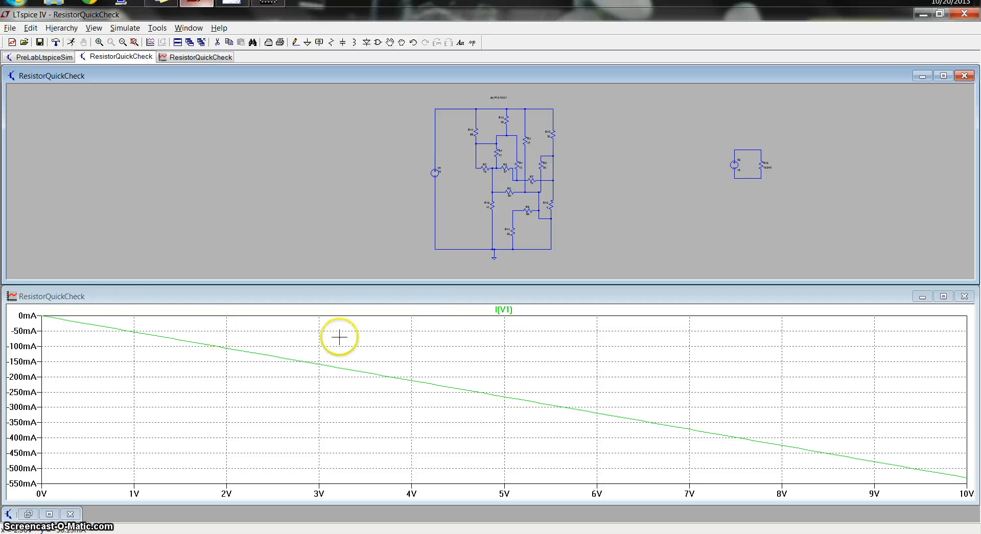
pyautogui.moveTo(41, 315)
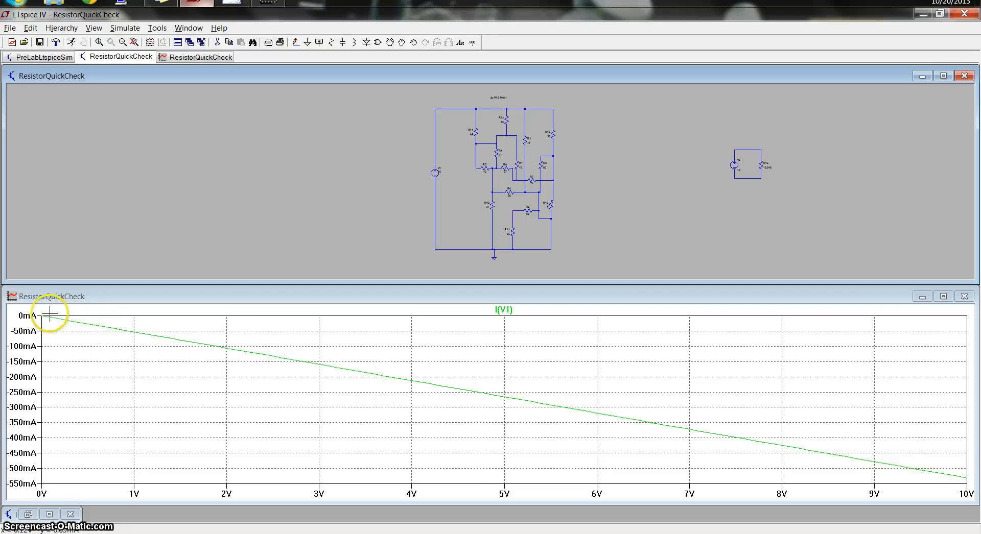
pyautogui.moveTo(239, 5)
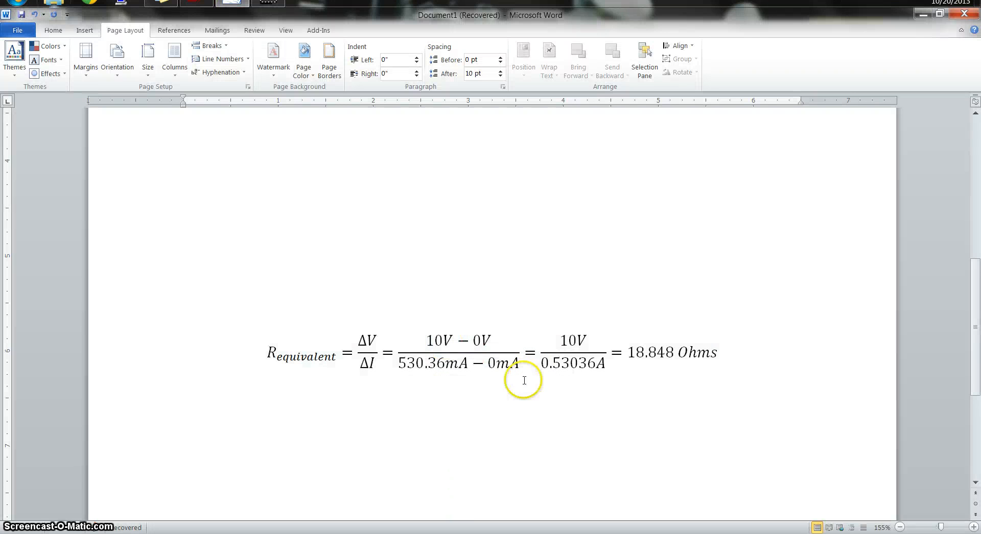
pyautogui.moveTo(403, 319)
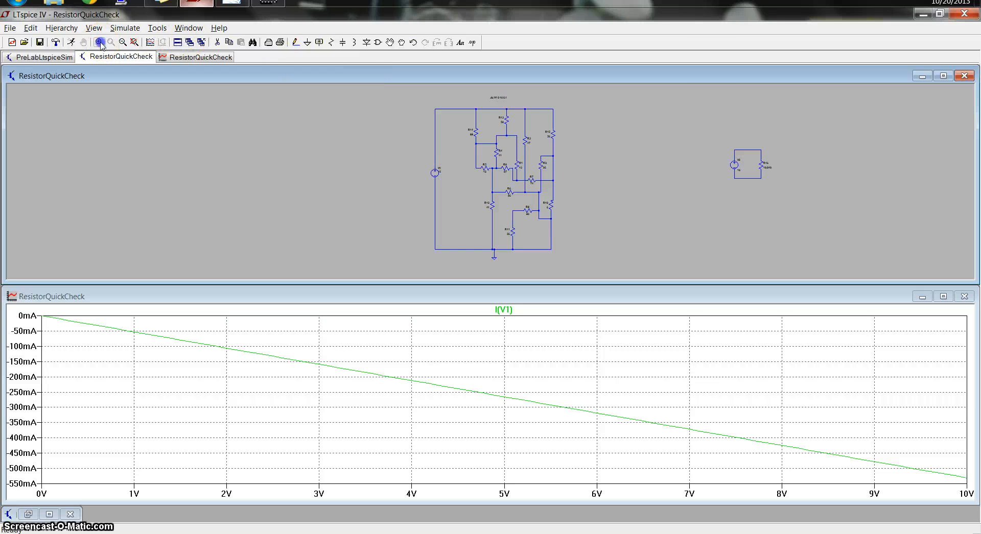
# - Frame the V2/R16 equivalent circuit with the zoom tools and bring up the Simulate menu
pyautogui.click(99, 42)
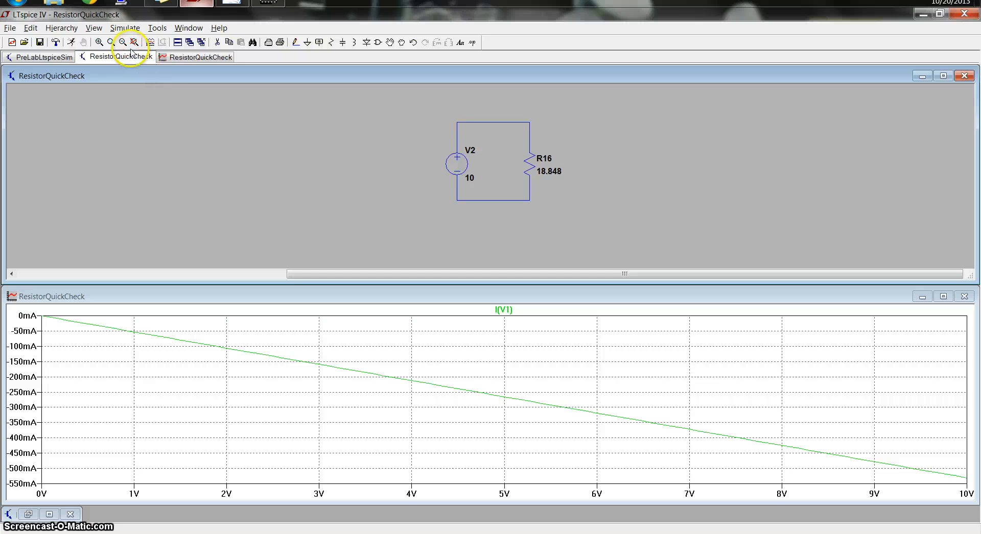
pyautogui.click(132, 41)
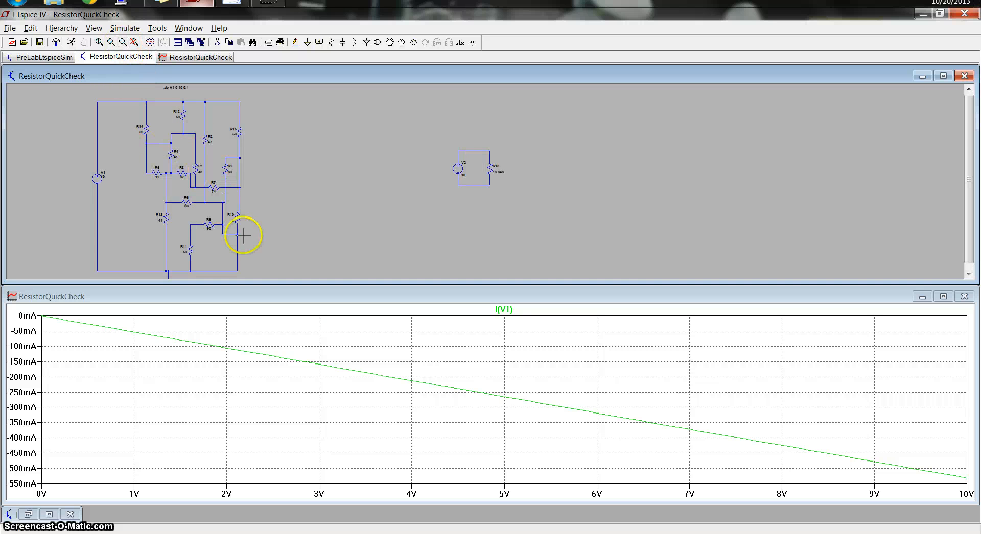
pyautogui.moveTo(177, 80)
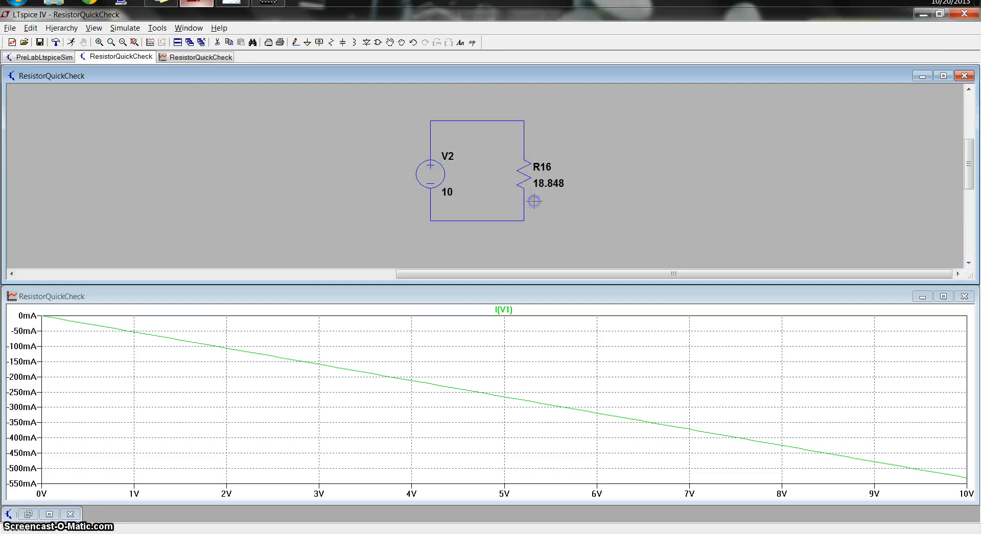
pyautogui.click(125, 28)
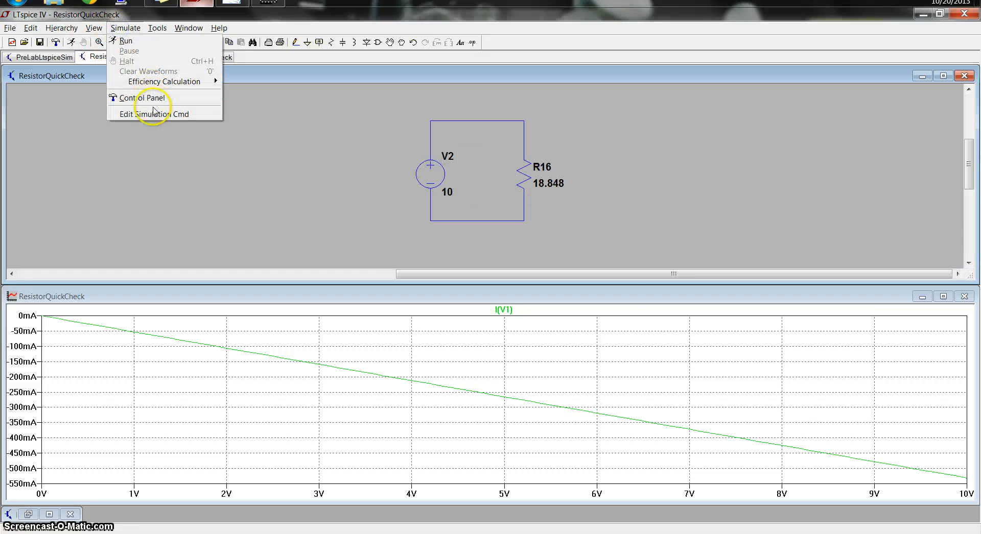
# - Change the DC sweep source to V2 and run the sweep on the equivalent circuit
pyautogui.click(151, 113)
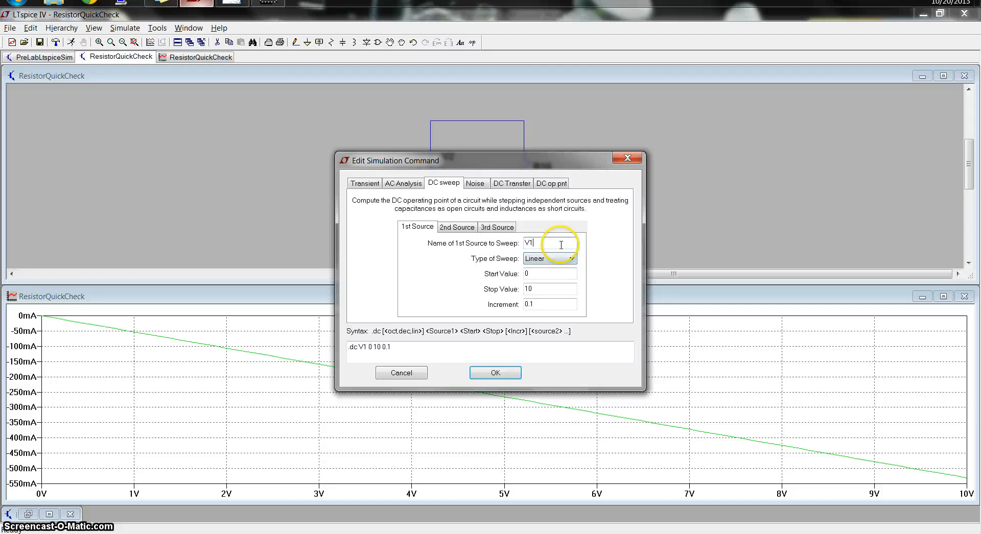
pyautogui.write('V2')
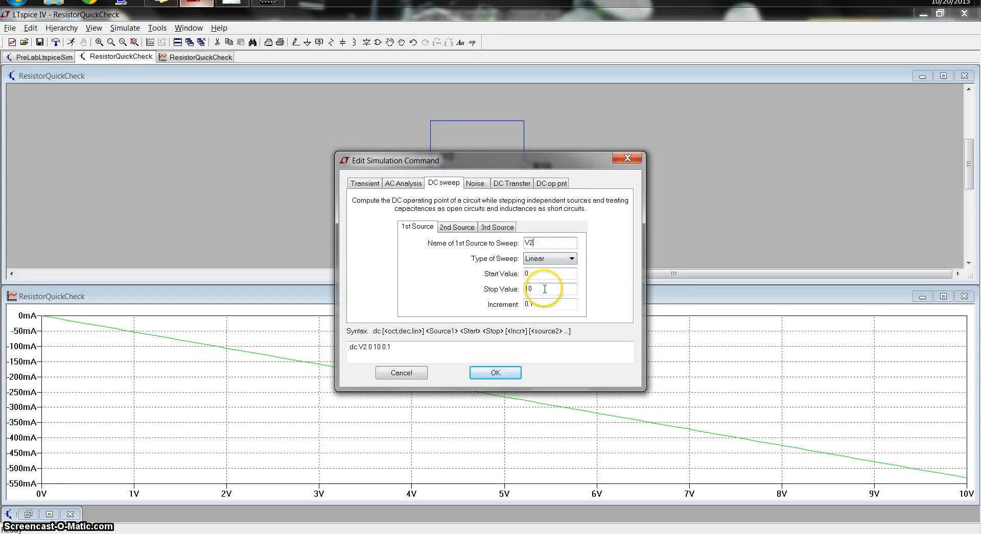
pyautogui.click(494, 373)
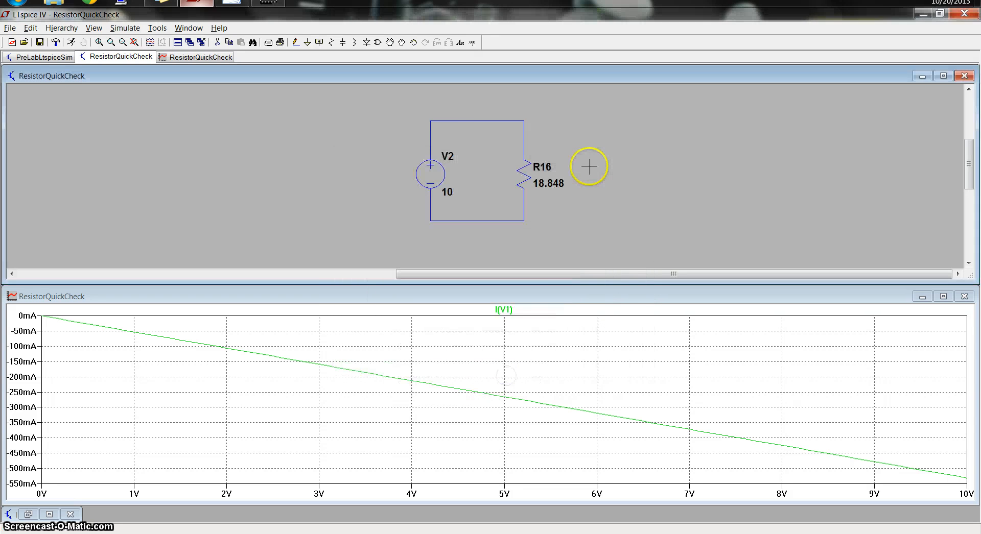
pyautogui.click(125, 27)
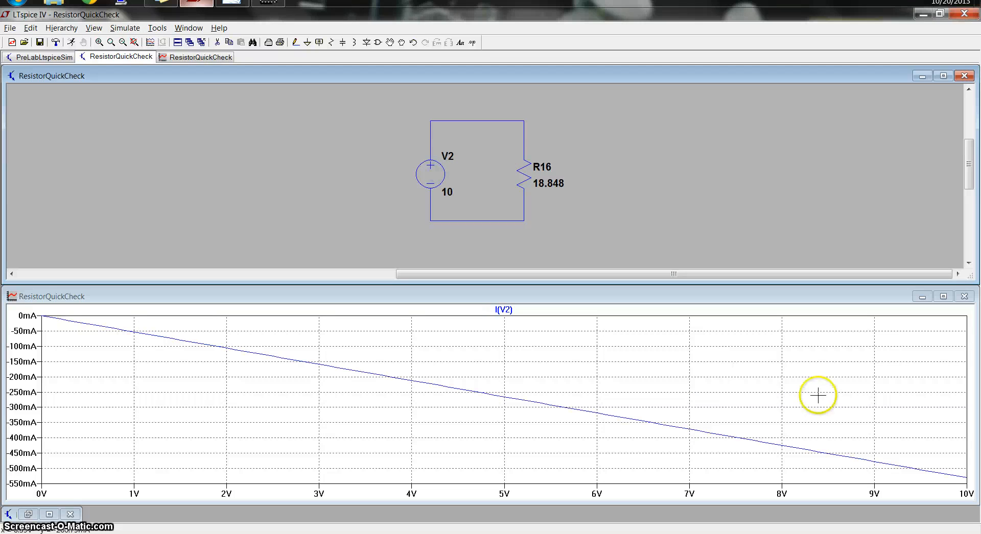
pyautogui.moveTo(147, 319)
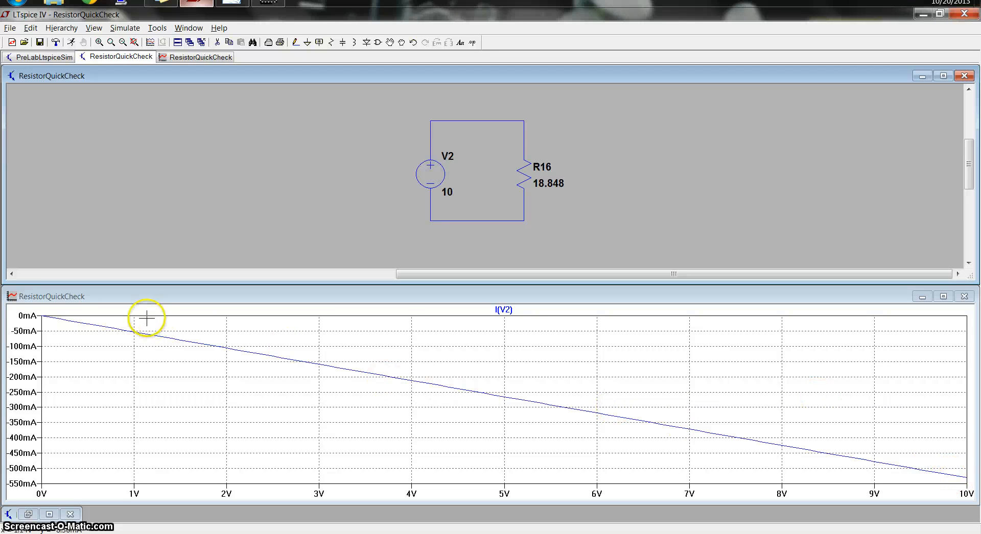
pyautogui.moveTo(966, 493)
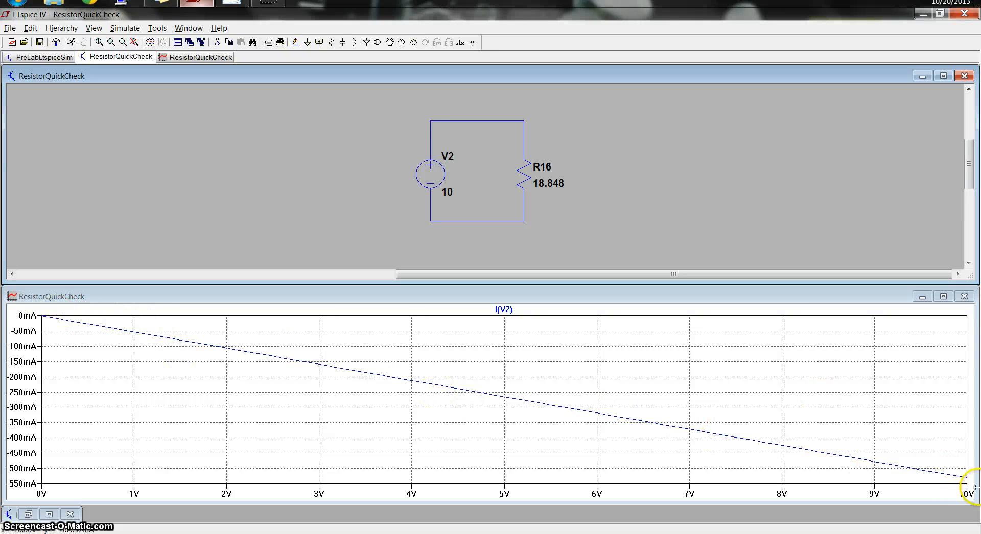
pyautogui.moveTo(525, 227)
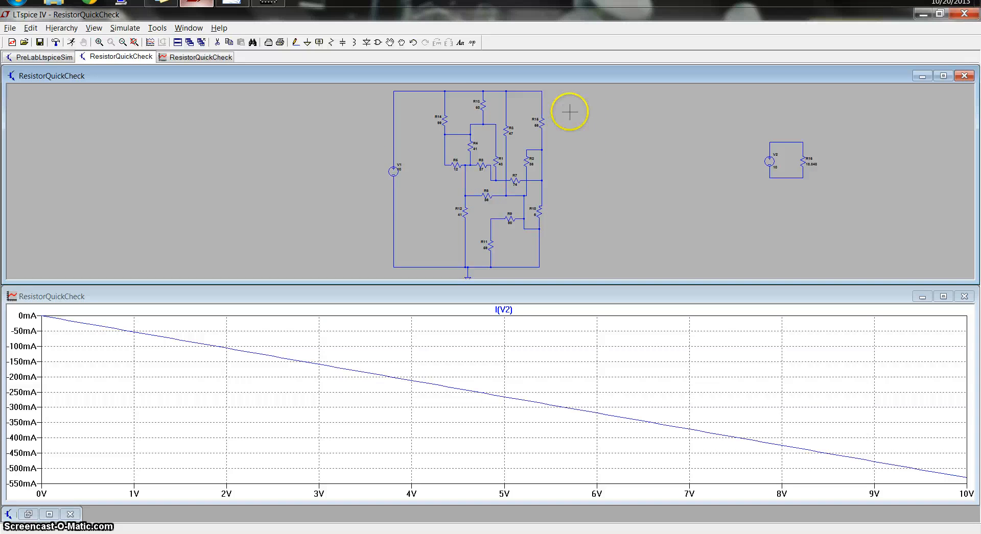
pyautogui.moveTo(460, 124)
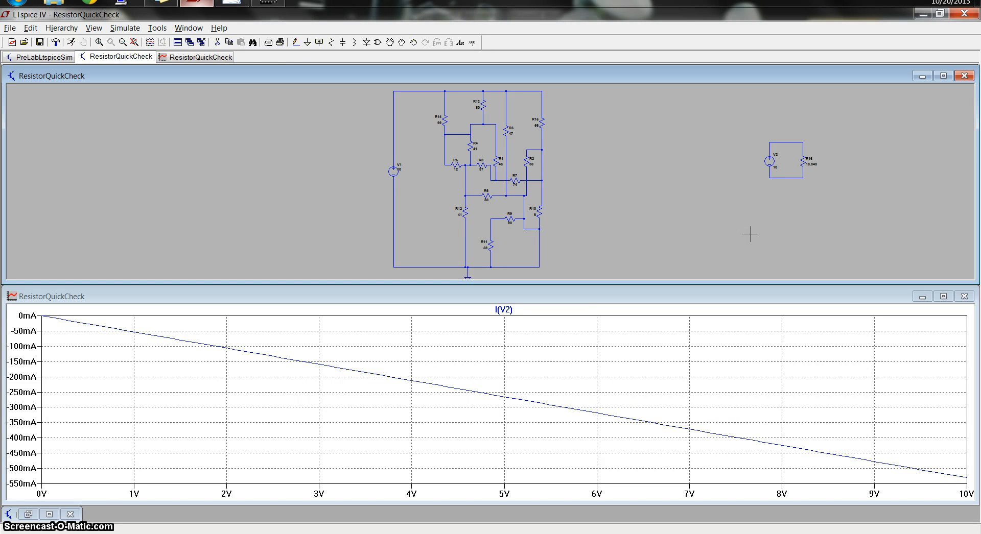
pyautogui.moveTo(774, 127)
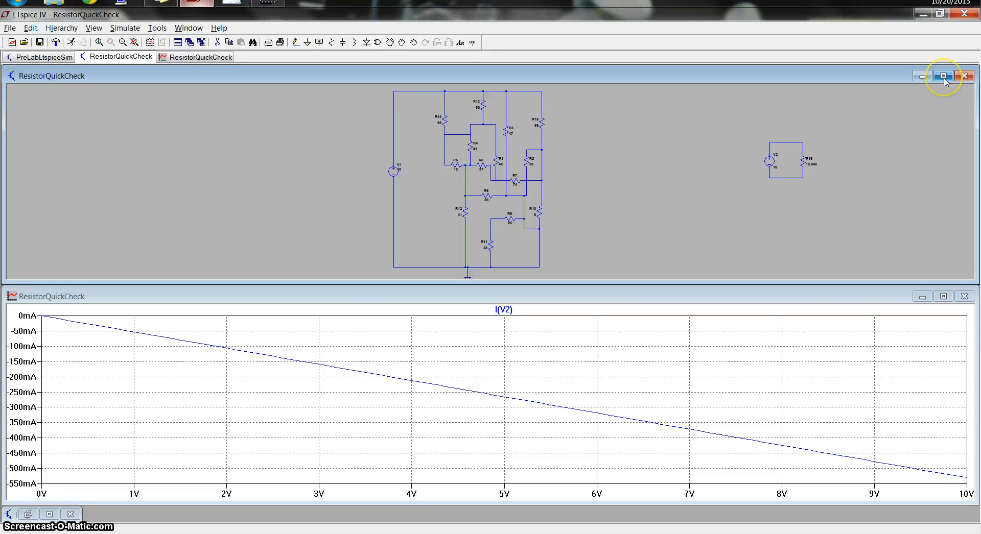
# - Maximize the schematic window so the circuit fills the workspace
pyautogui.click(944, 75)
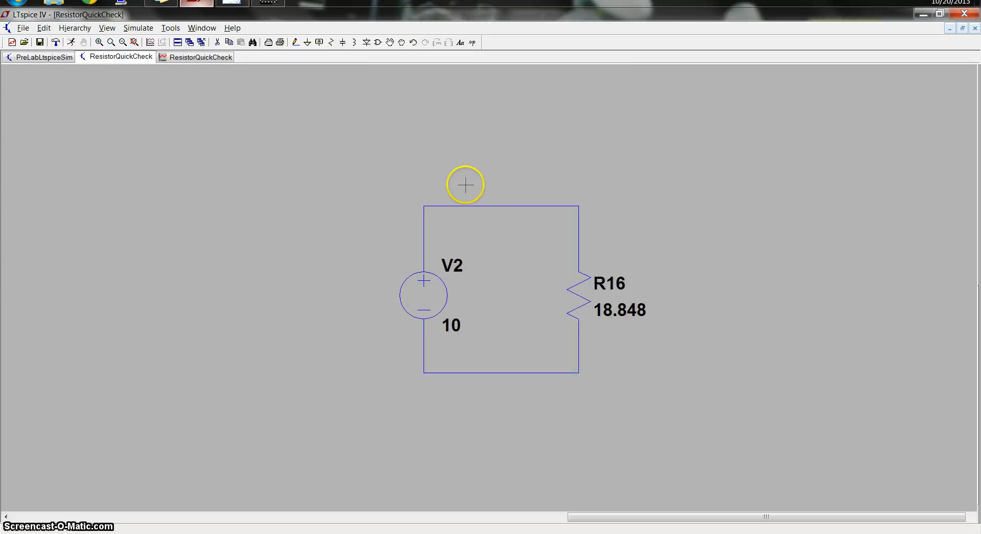
pyautogui.moveTo(223, 91)
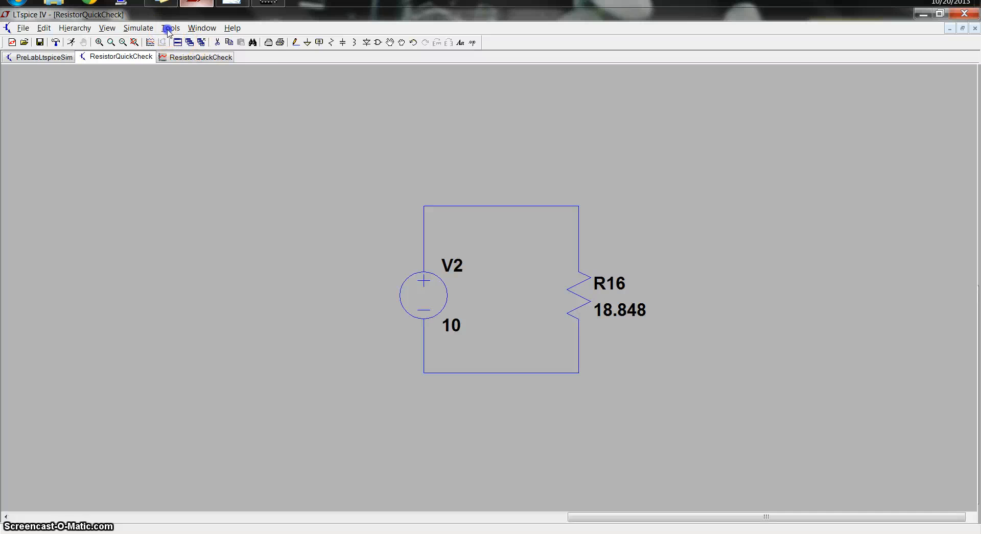
# - Choose Color Preferences from the Tools menu to reach the Color Palette Editor
pyautogui.click(170, 28)
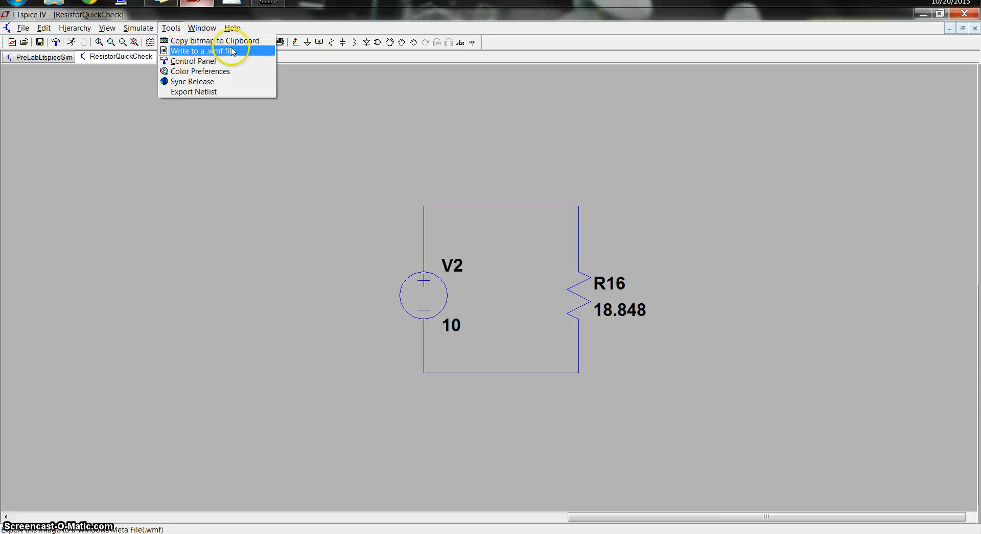
pyautogui.click(195, 51)
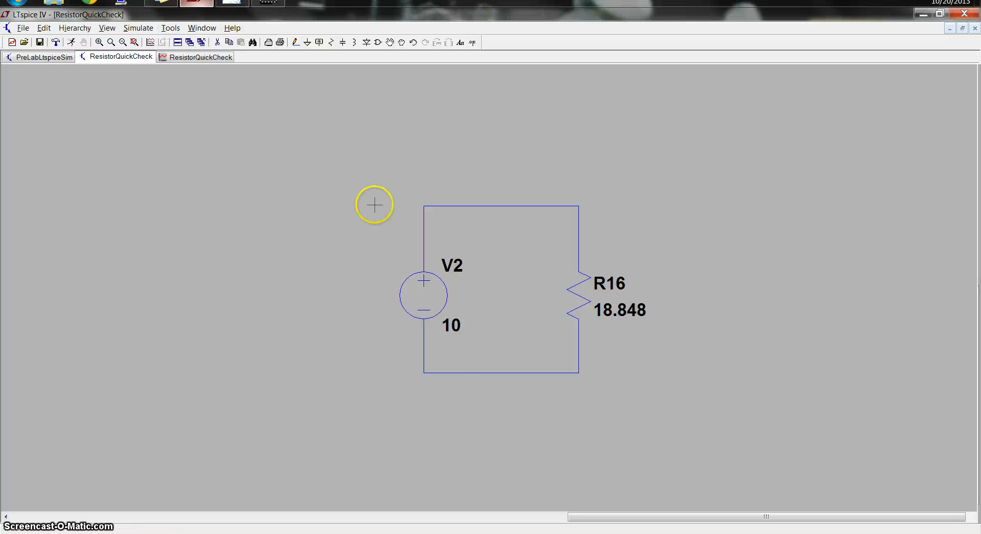
pyautogui.moveTo(409, 164)
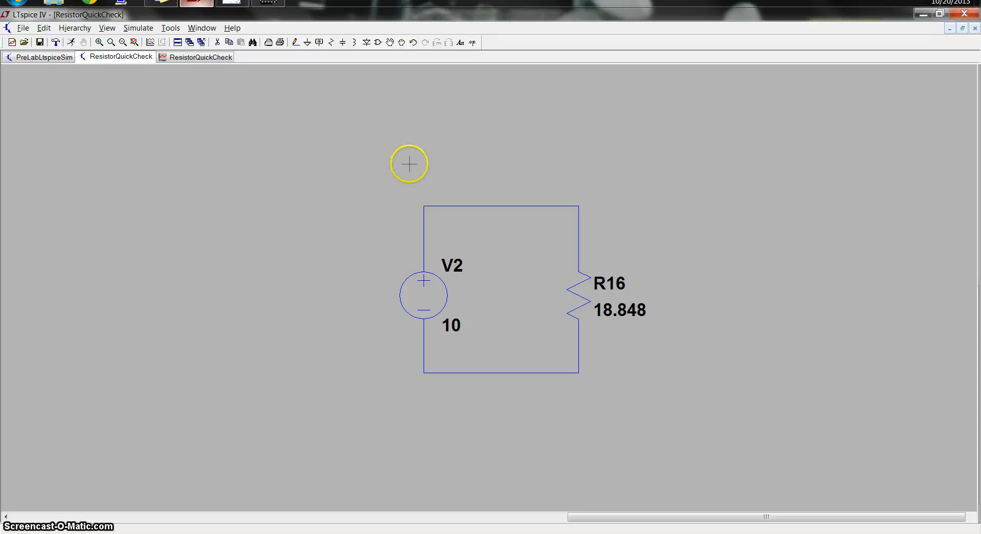
pyautogui.moveTo(186, 94)
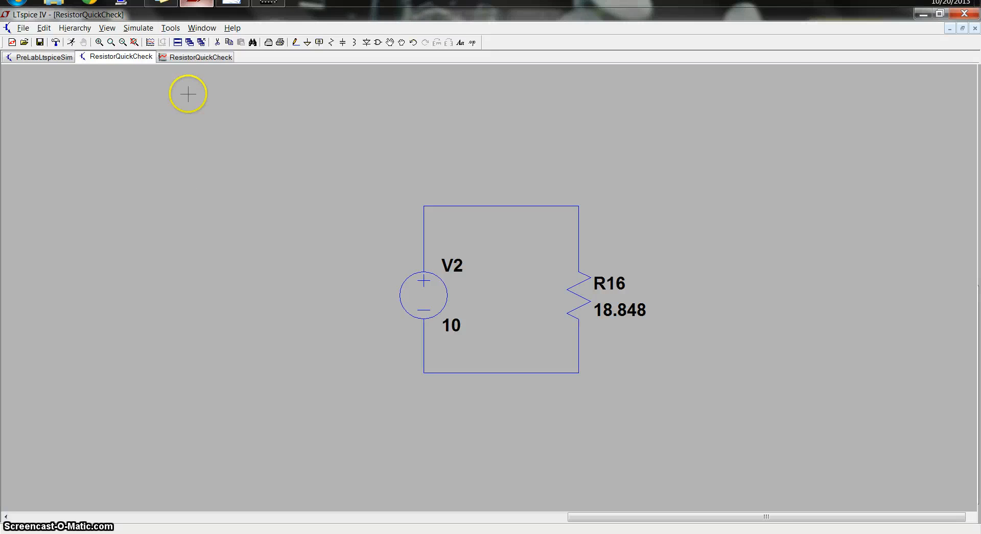
pyautogui.click(170, 28)
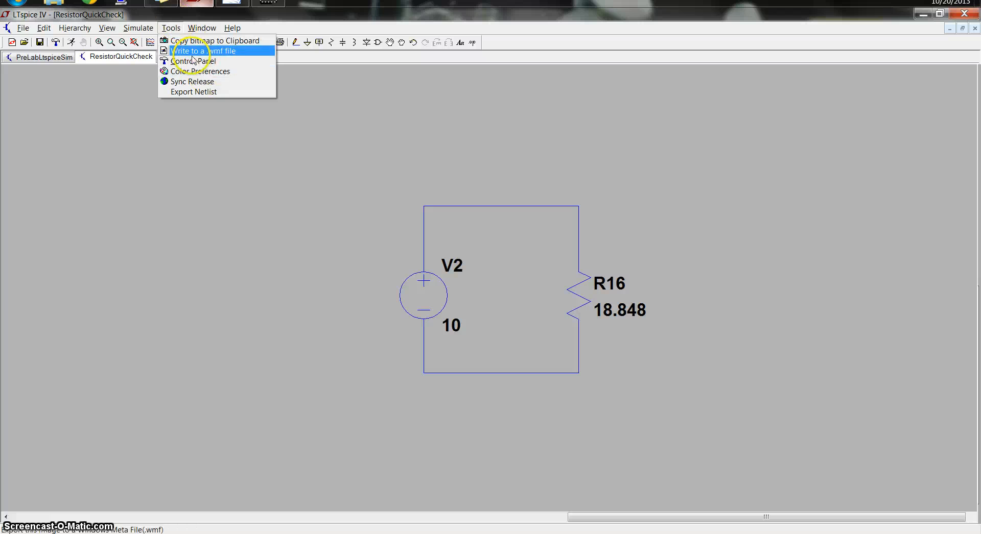
pyautogui.click(193, 70)
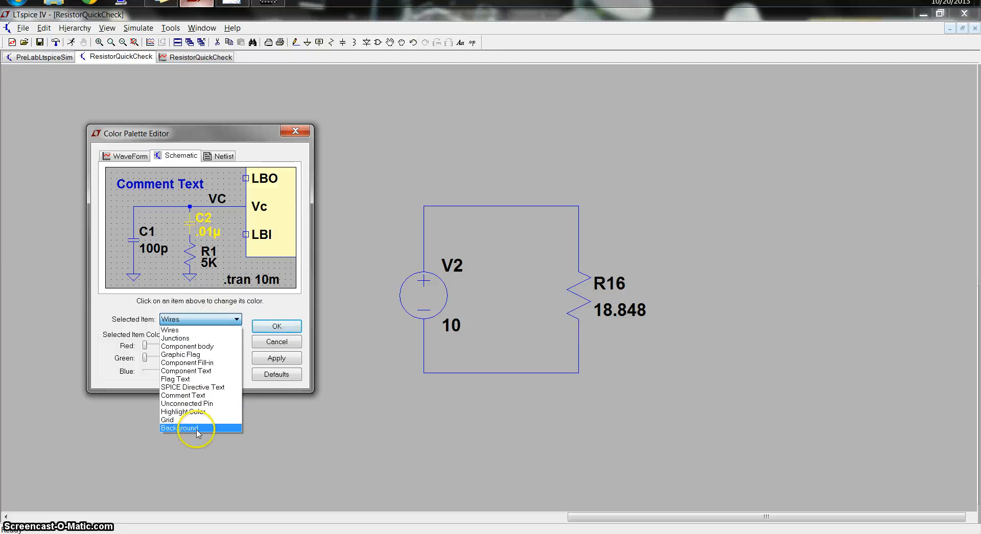
# - Set the schematic Background colour to white by raising red, green and blue to 255, and apply it
pyautogui.click(182, 429)
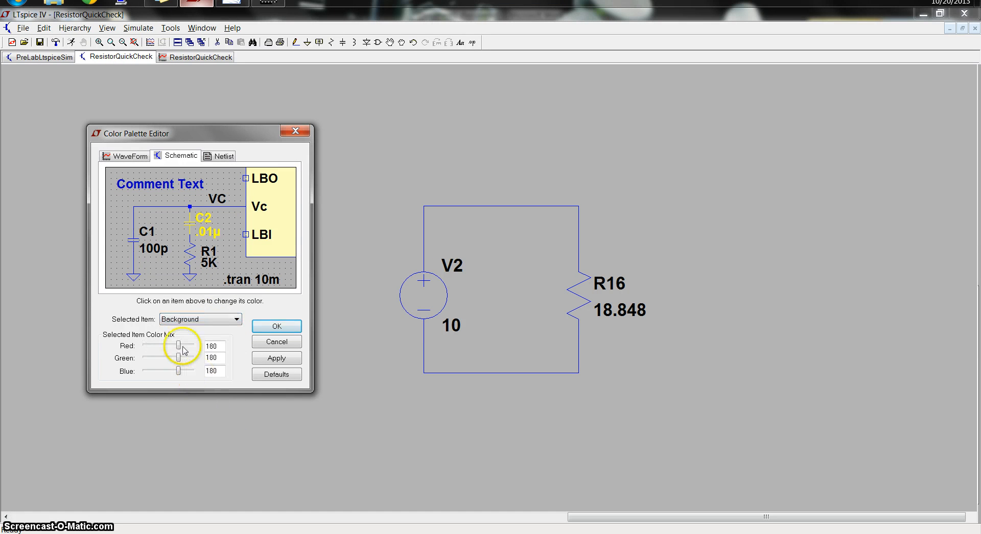
pyautogui.moveTo(178, 347); pyautogui.dragTo(193, 347)
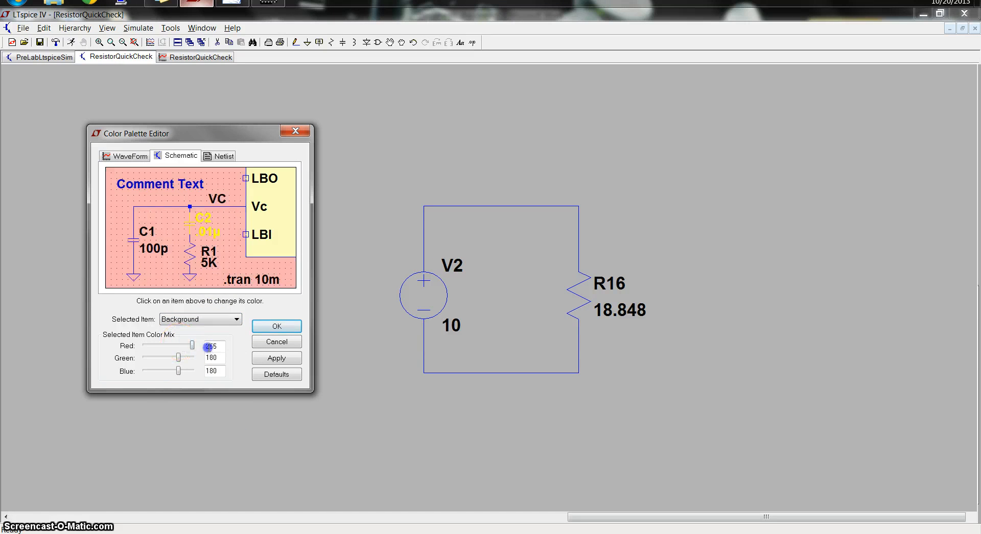
pyautogui.moveTo(177, 357); pyautogui.dragTo(194, 357)
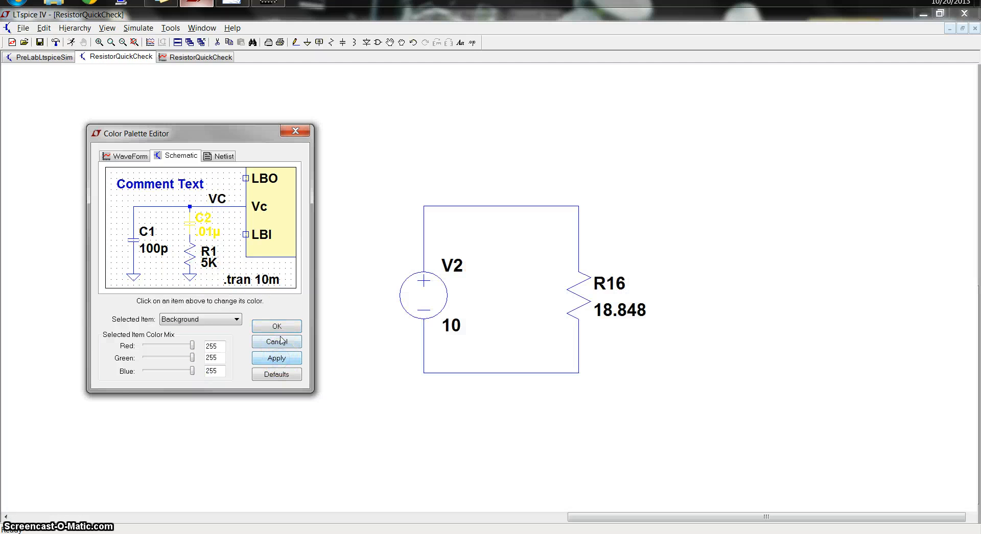
pyautogui.click(276, 342)
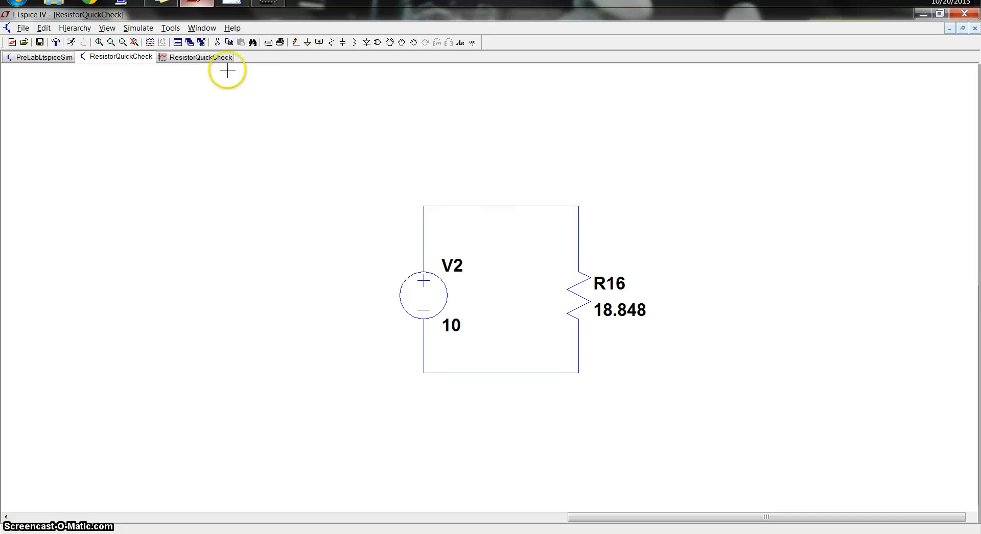
pyautogui.click(169, 27)
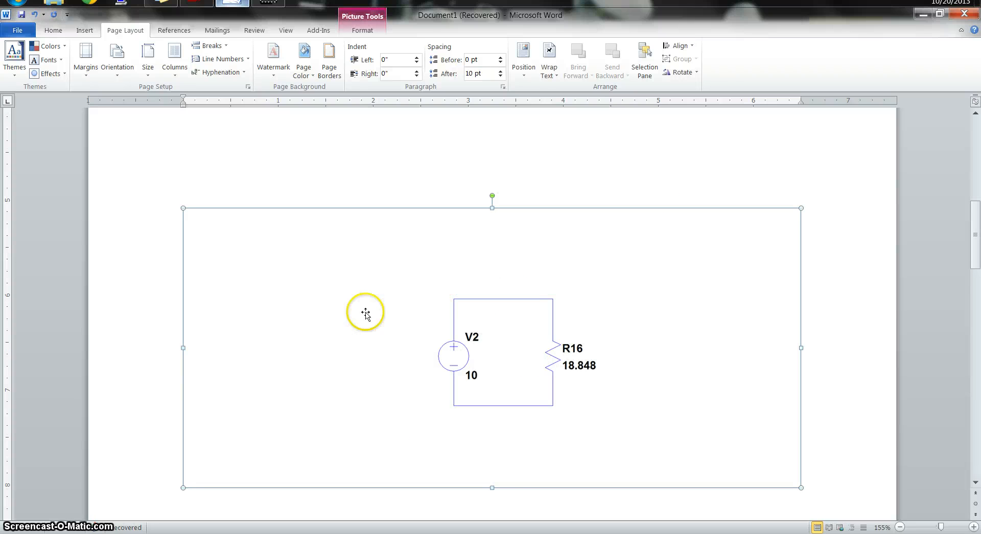
pyautogui.moveTo(598, 185)
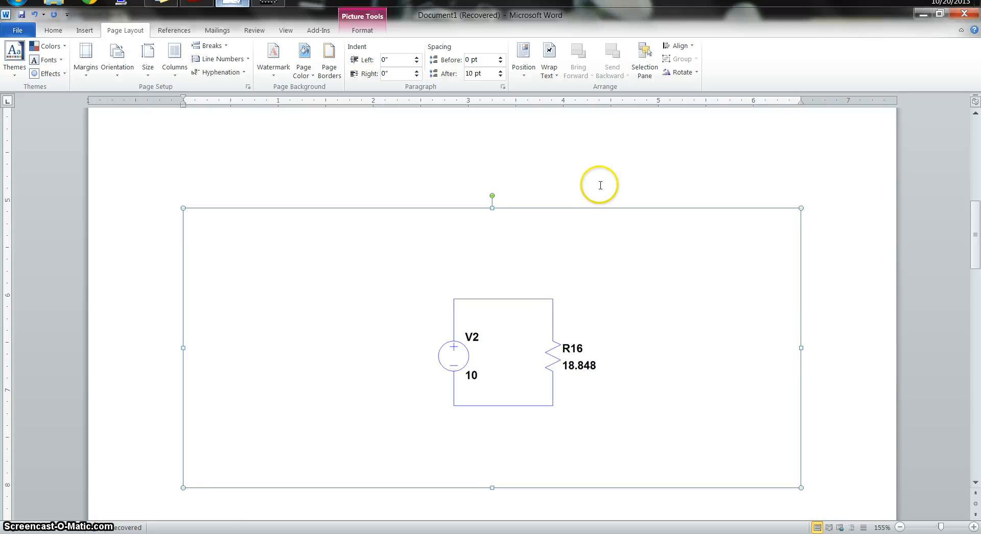
# - Deselect the pasted V2/R16 schematic image in the Word document
pyautogui.click(362, 30)
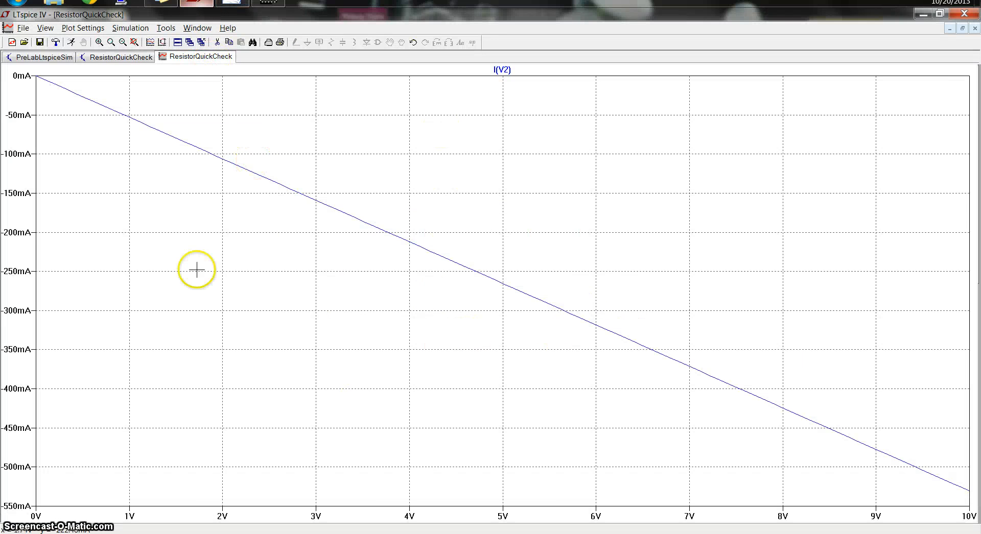
pyautogui.moveTo(601, 295)
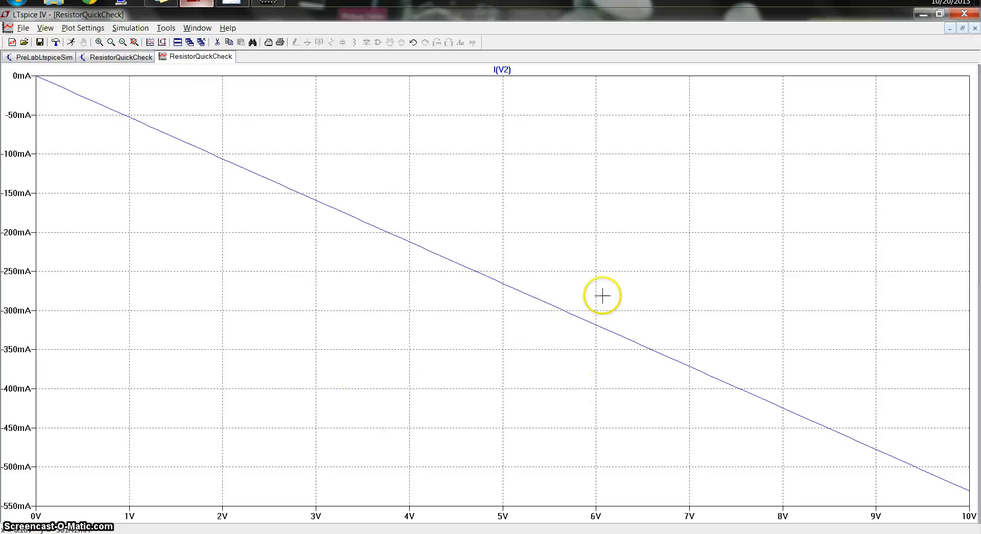
# - In Color Preferences on the WaveForm tab, choose the plot Background as the item to recolour
pyautogui.click(166, 28)
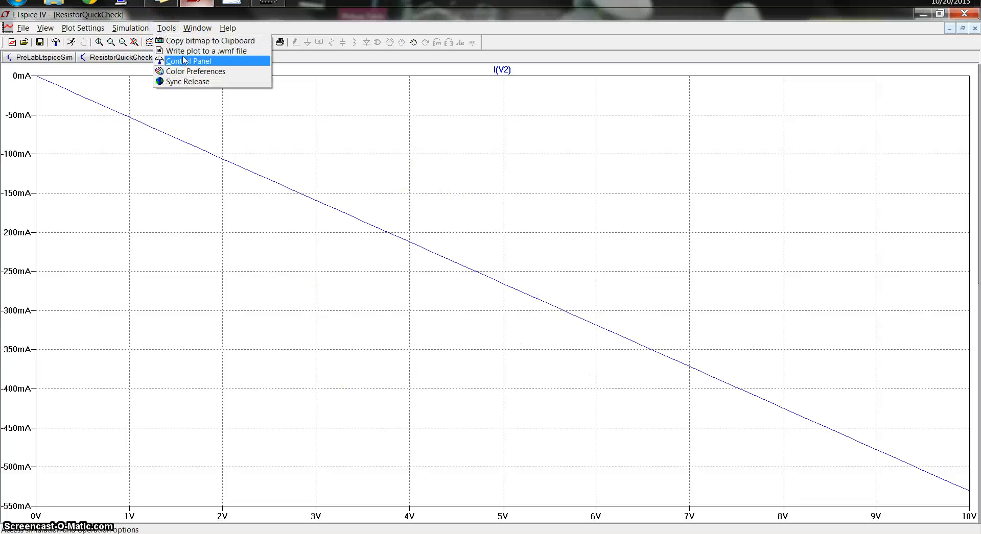
pyautogui.click(197, 71)
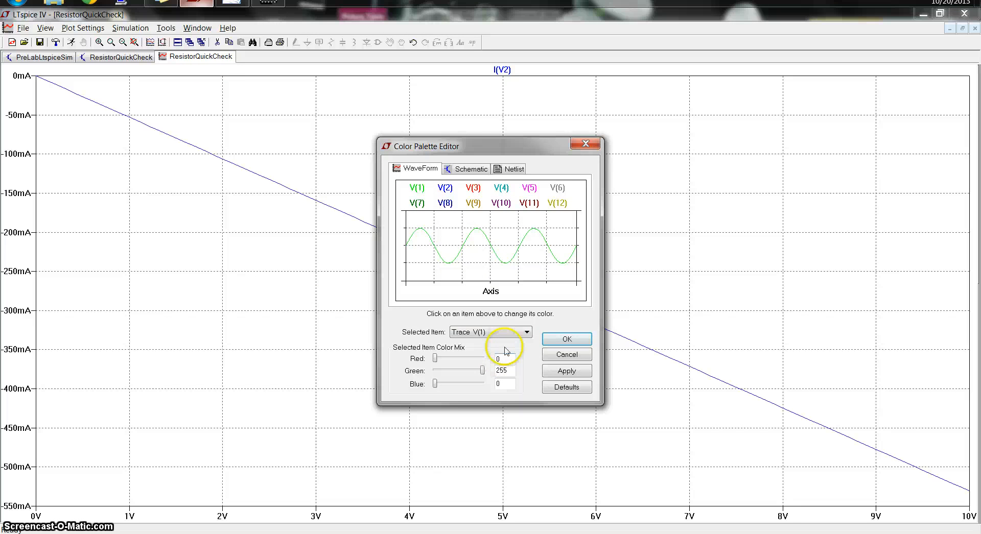
pyautogui.click(525, 332)
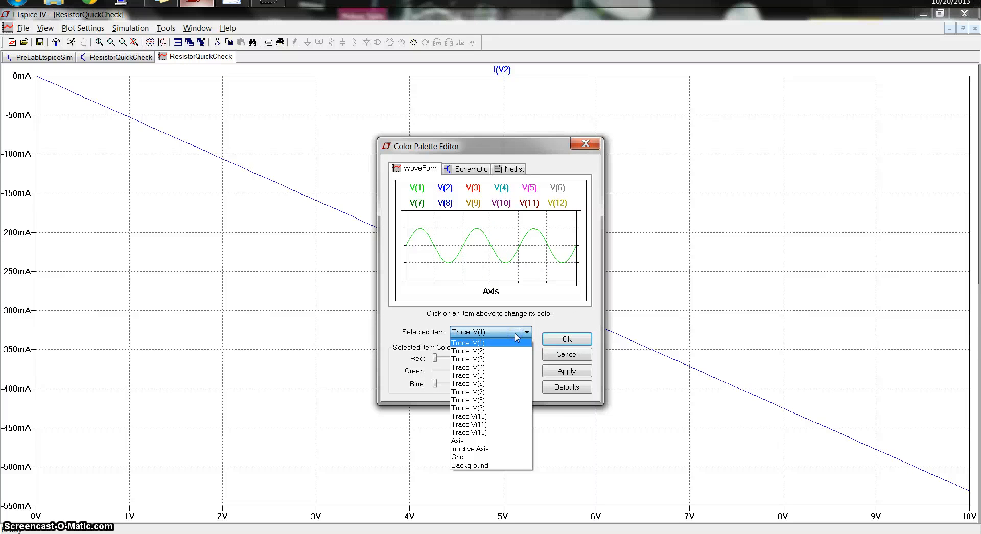
pyautogui.click(469, 466)
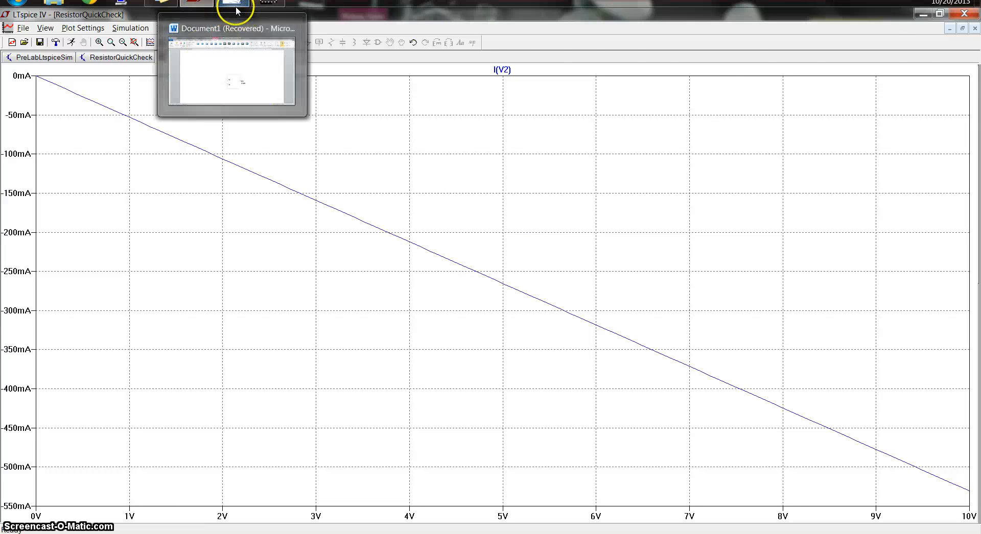
# - In Word, select the pasted I(V2) sweep plot so it redraws fully, then deselect it
pyautogui.click(232, 6)
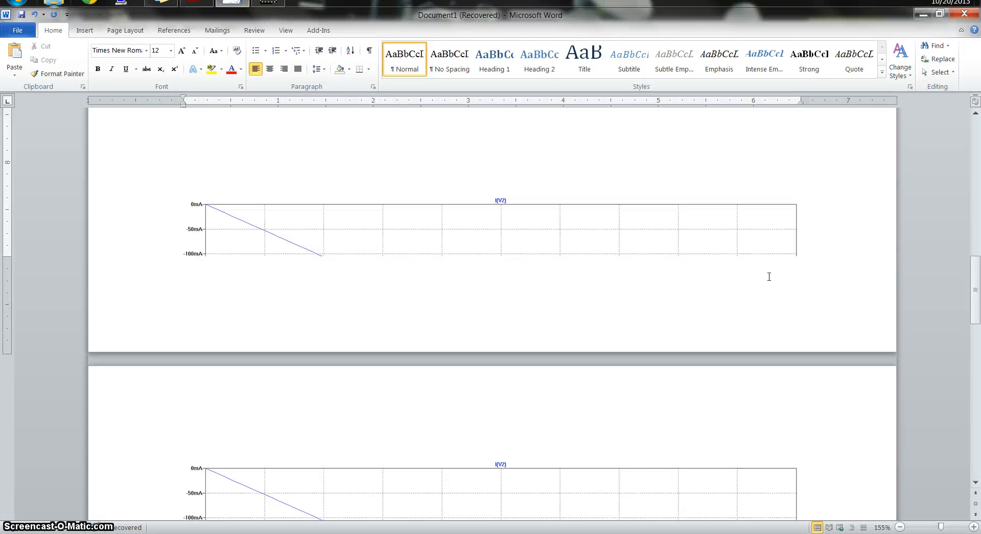
pyautogui.click(438, 229)
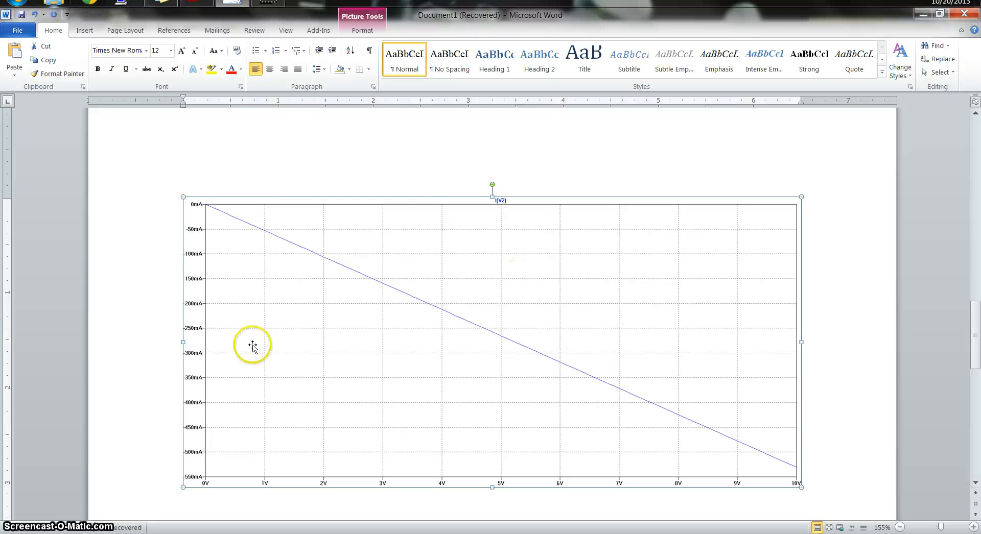
pyautogui.moveTo(623, 379)
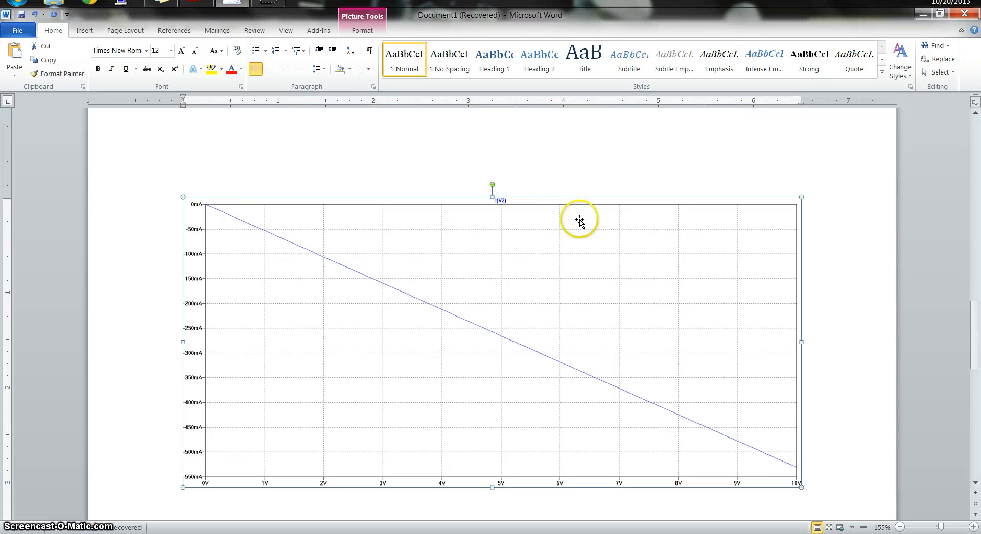
pyautogui.moveTo(475, 171)
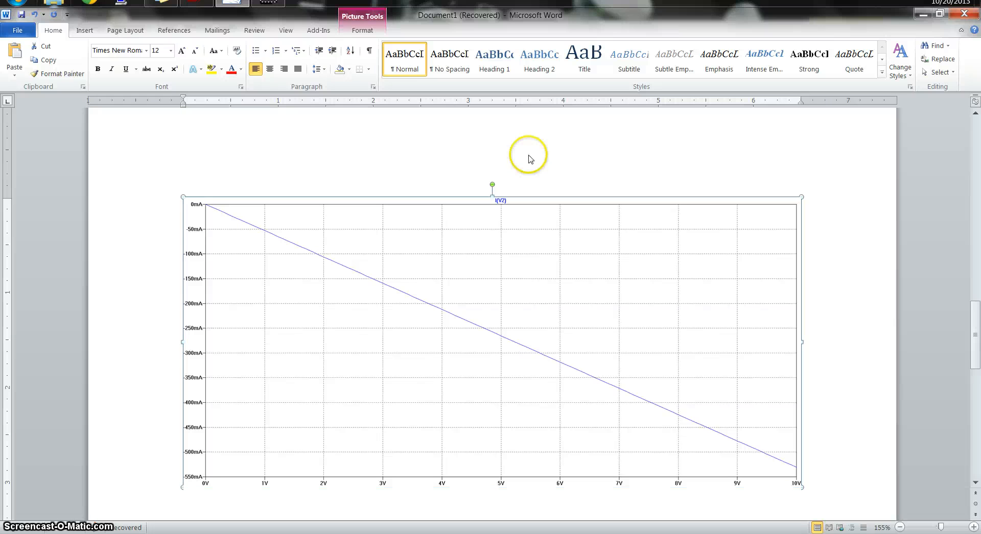
pyautogui.click(477, 132)
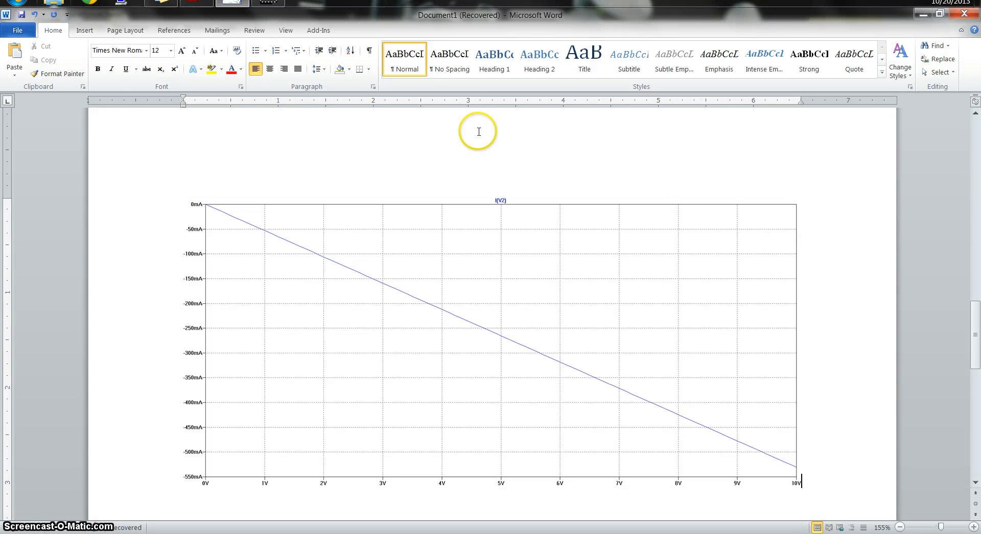